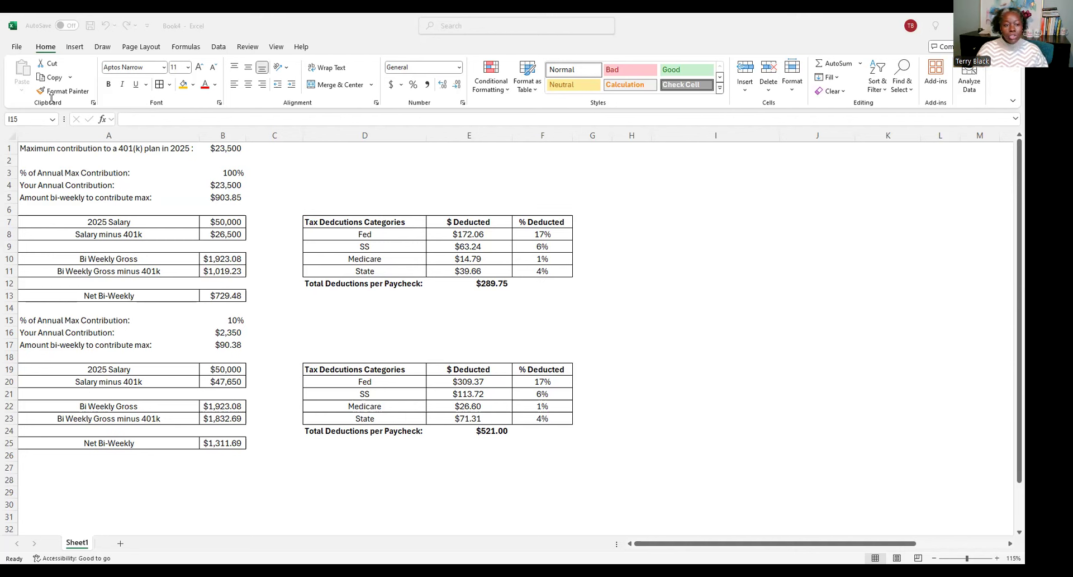
Review the maximum 401(k) contribution, contribution percentage, salary and net bi-weekly pay cells.
click(108, 172)
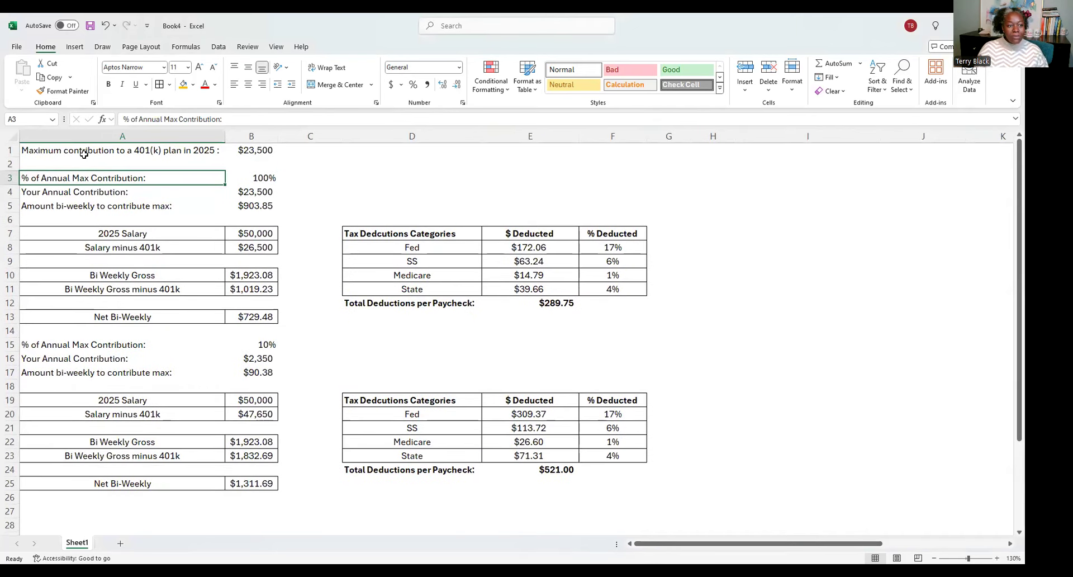
click(122, 150)
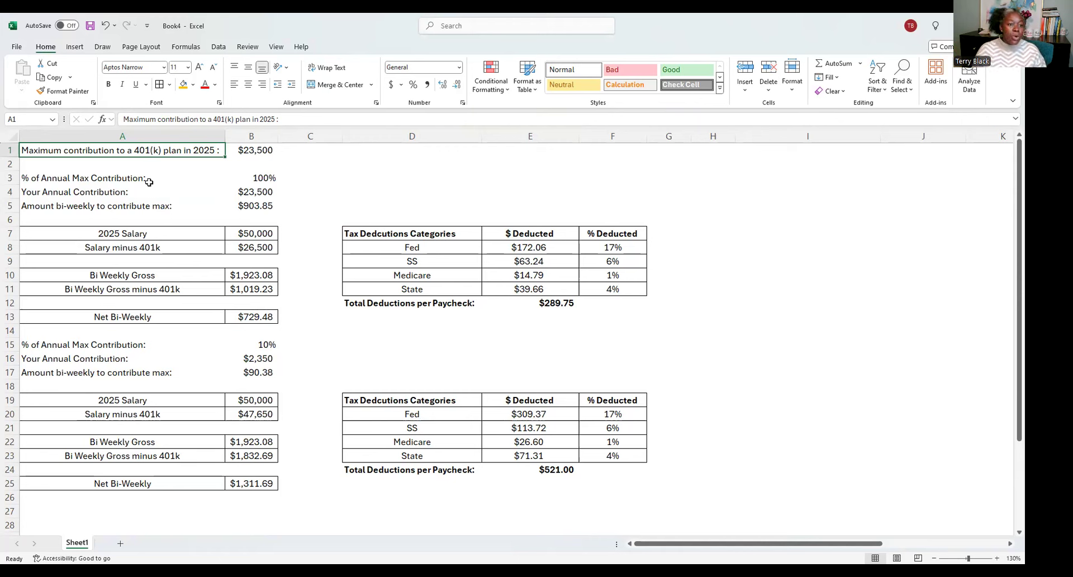
click(121, 178)
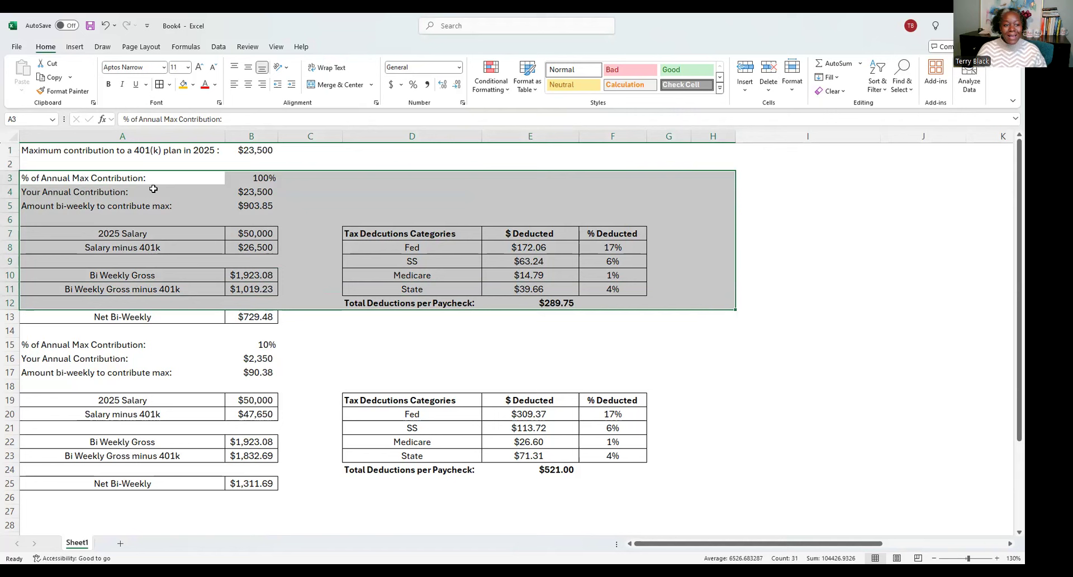
mouse_move(261, 157)
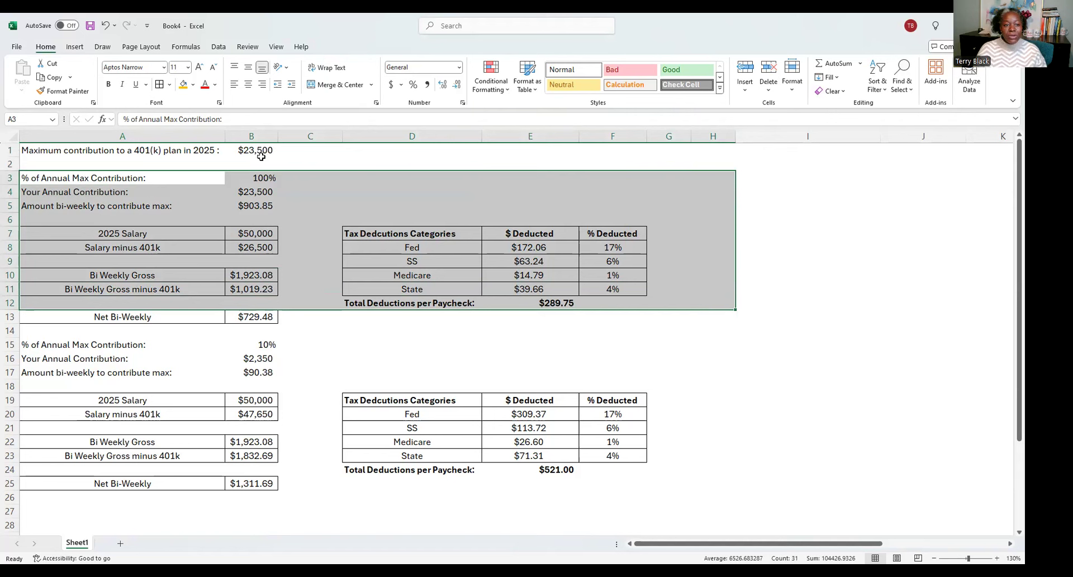
mouse_move(242, 191)
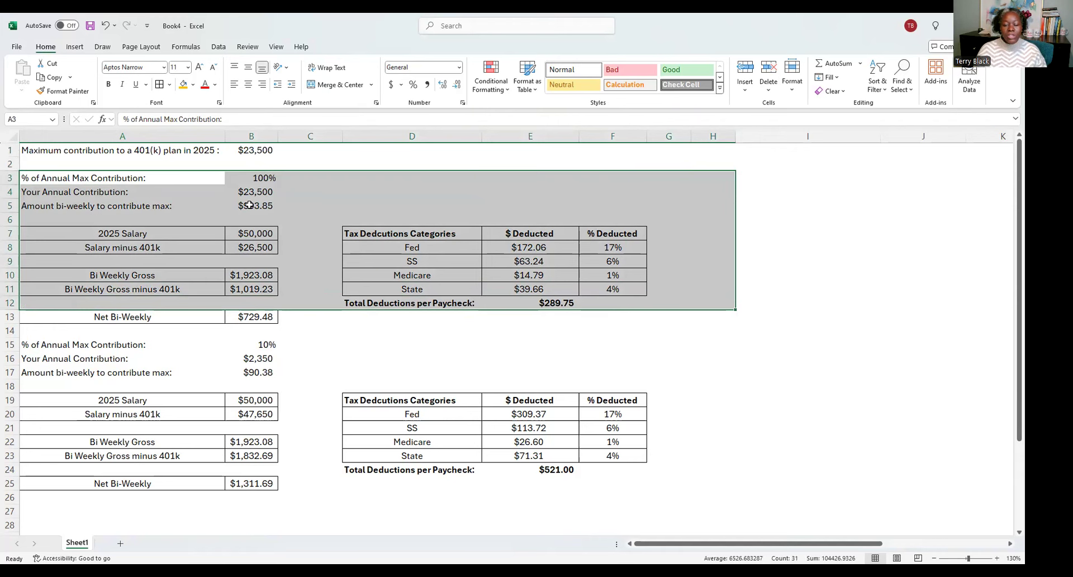
click(251, 233)
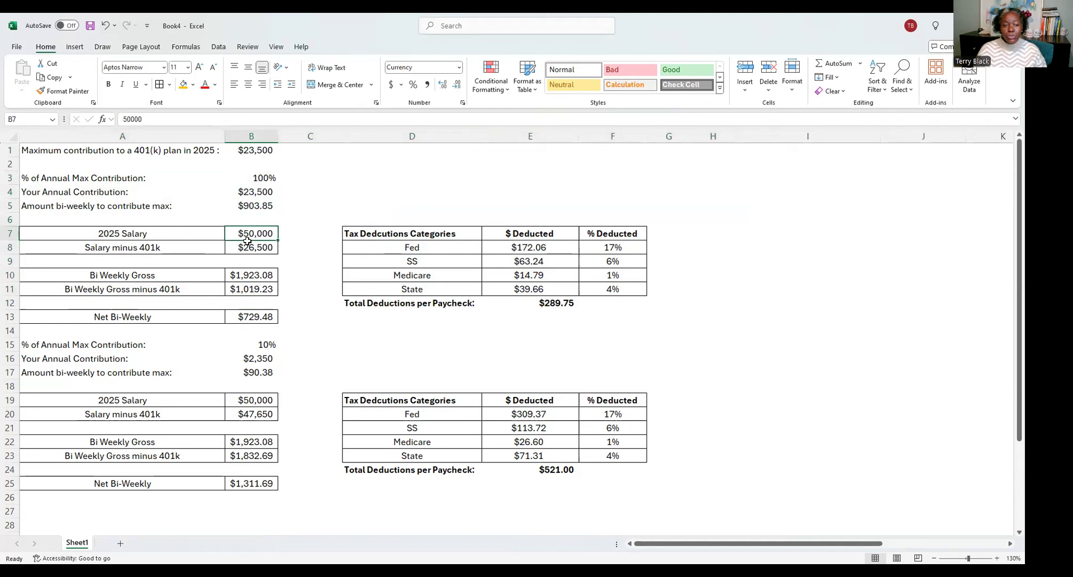
click(251, 248)
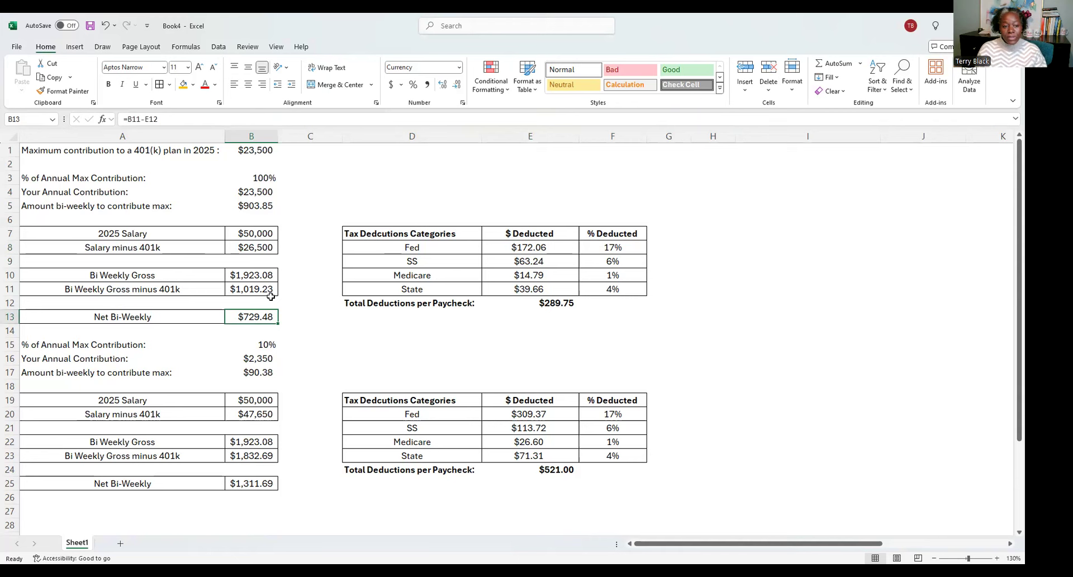
Set the first scenario's 2025 salary to 80000 and check net bi-weekly pay of $1,555.31.
click(251, 233)
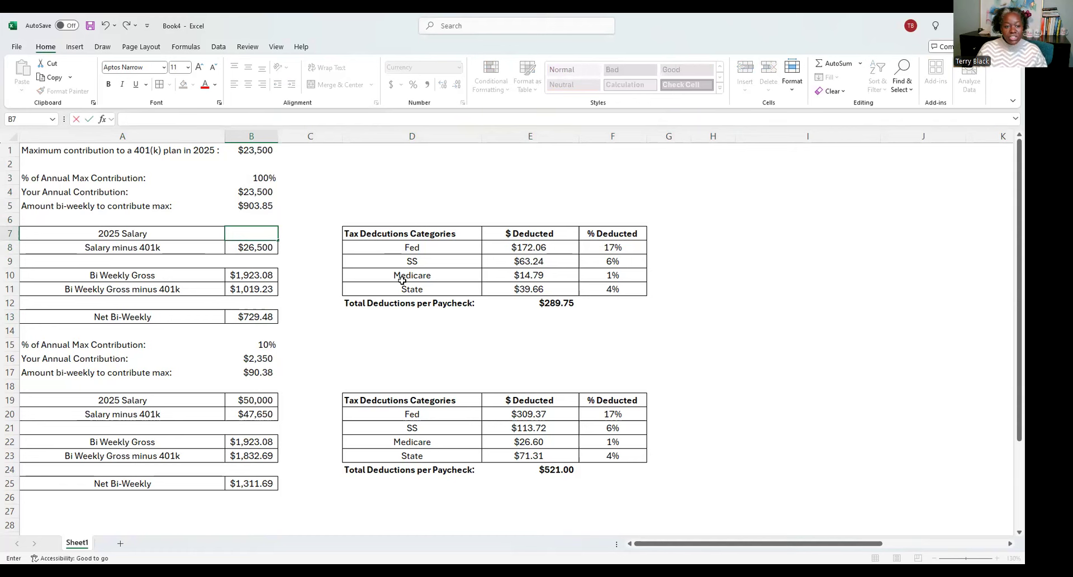
text(80000)
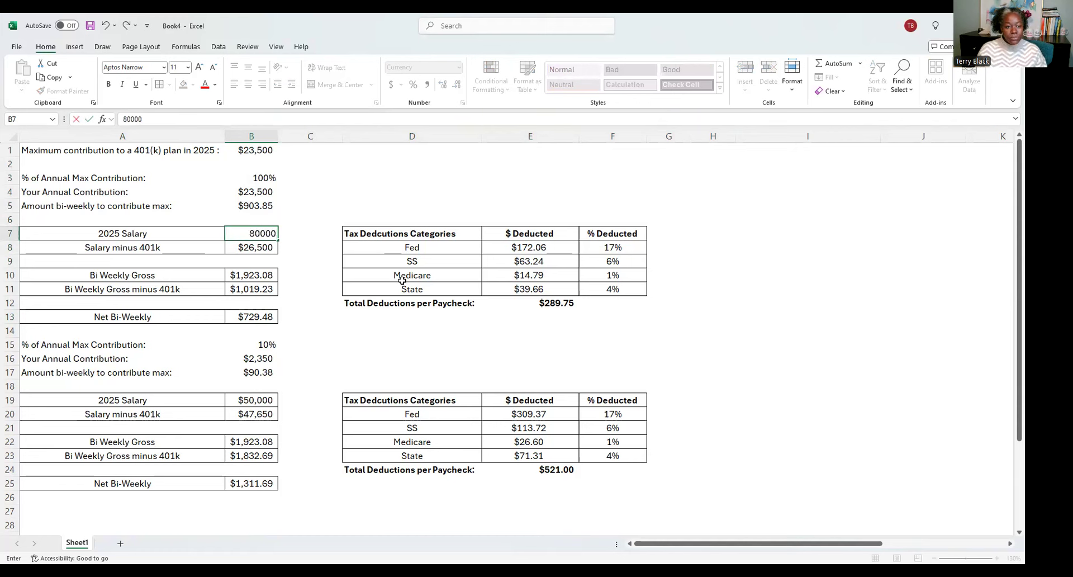
key(enter)
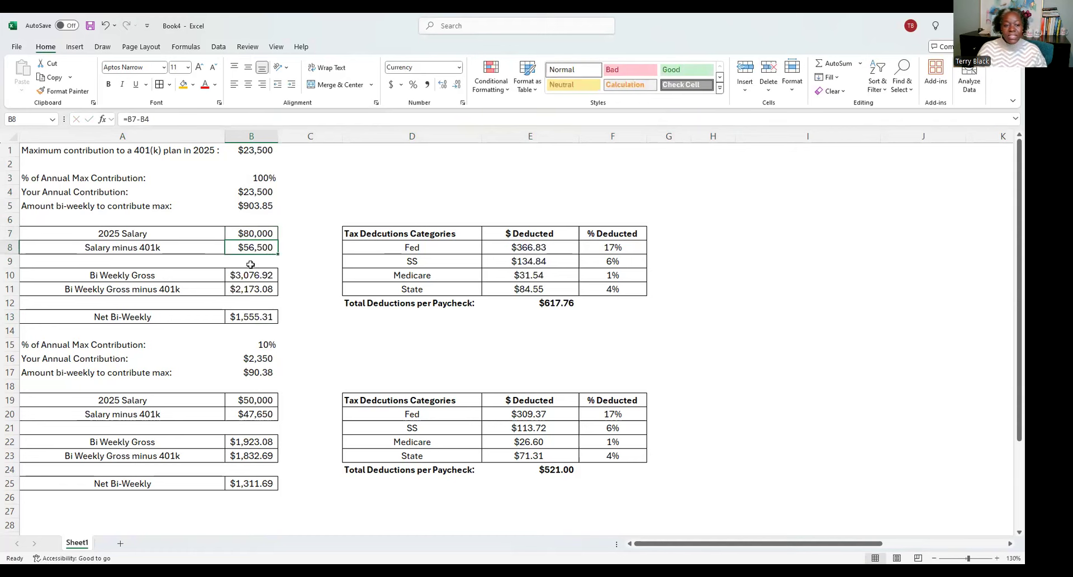
click(251, 317)
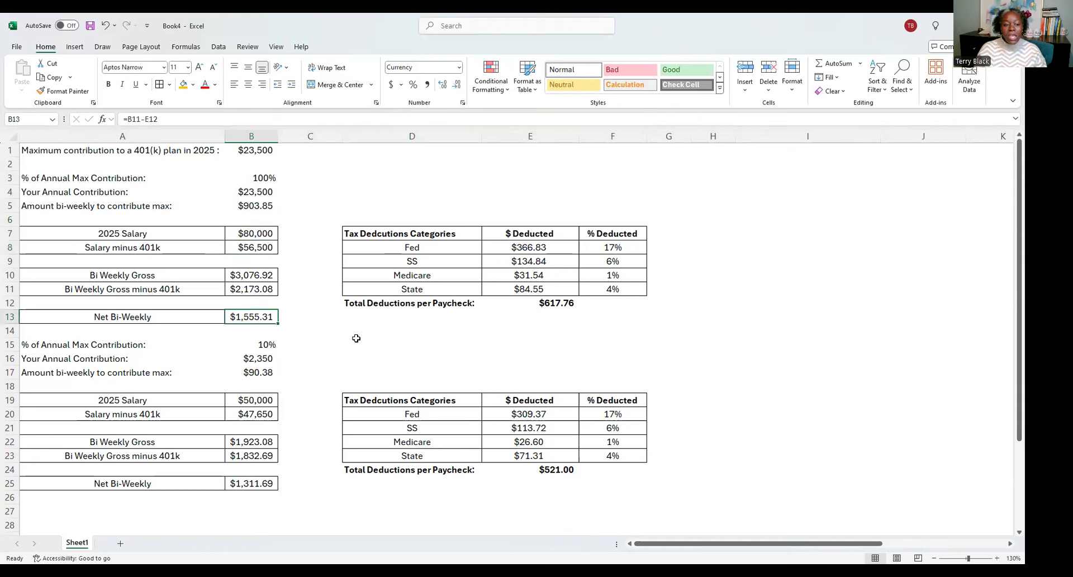
mouse_move(288, 327)
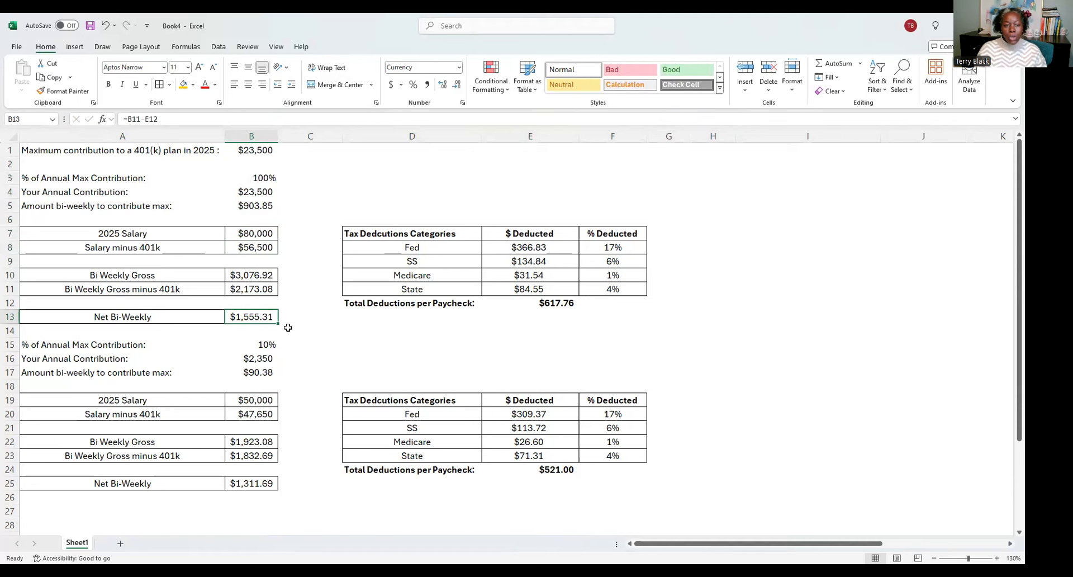
mouse_move(192, 165)
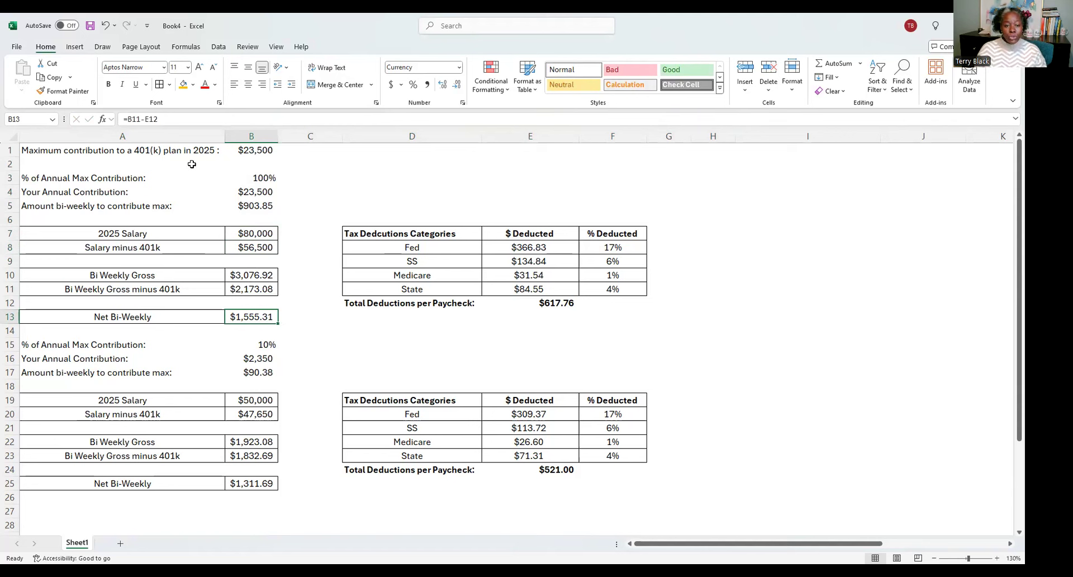
mouse_move(211, 185)
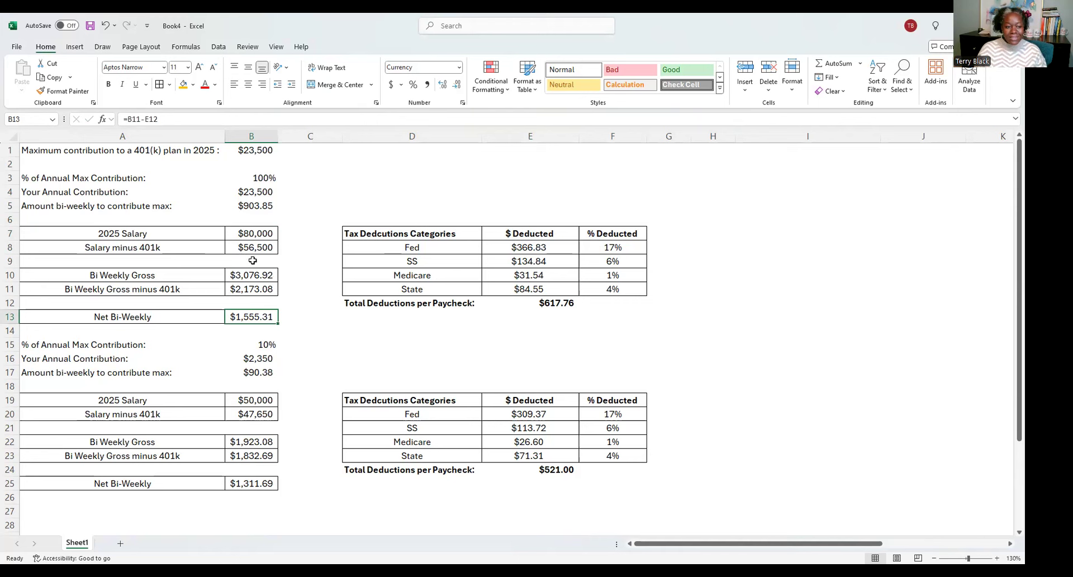
click(122, 233)
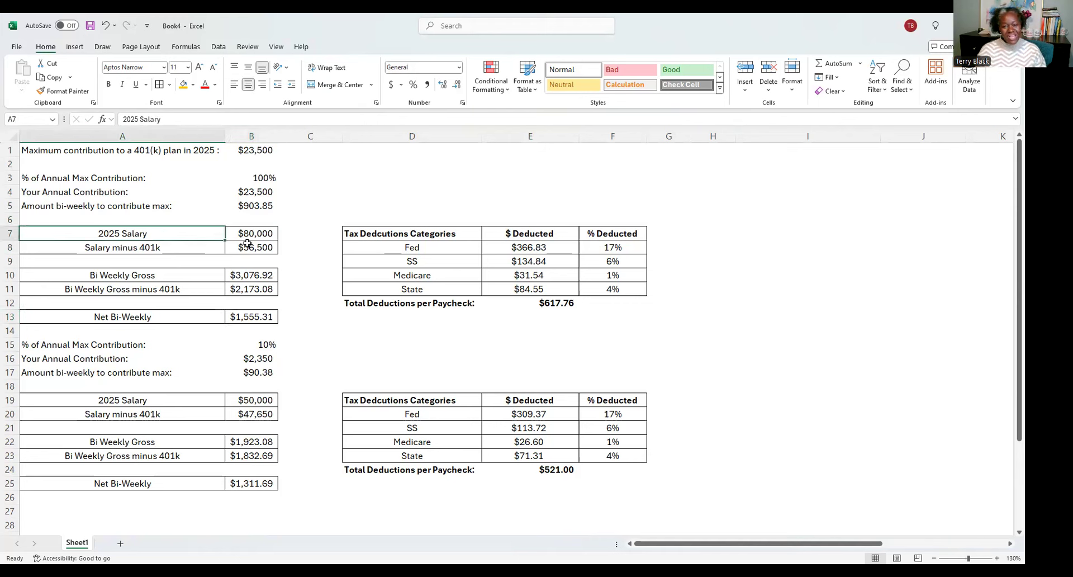
mouse_move(266, 301)
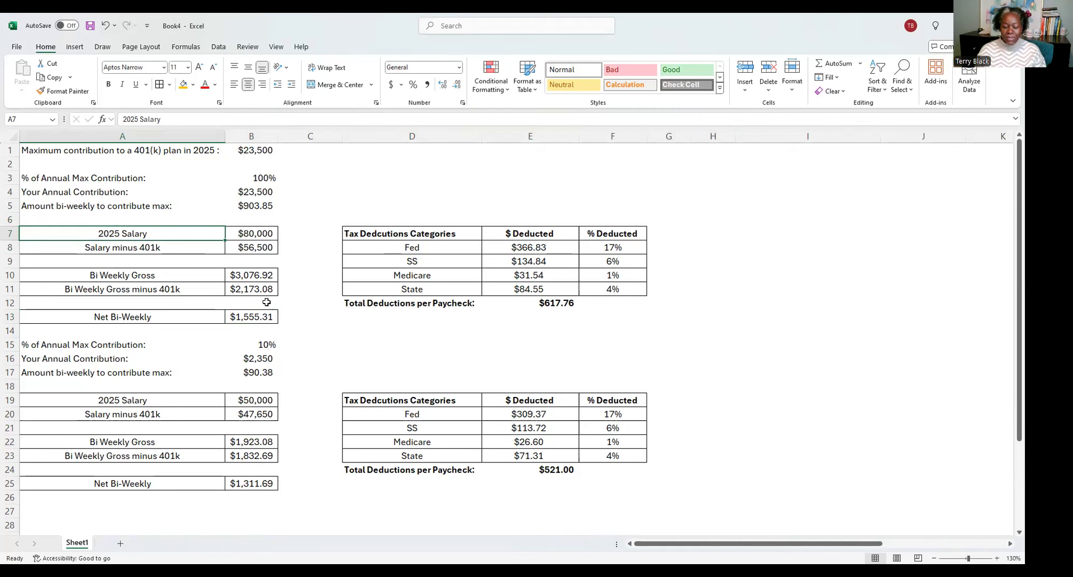
mouse_move(334, 330)
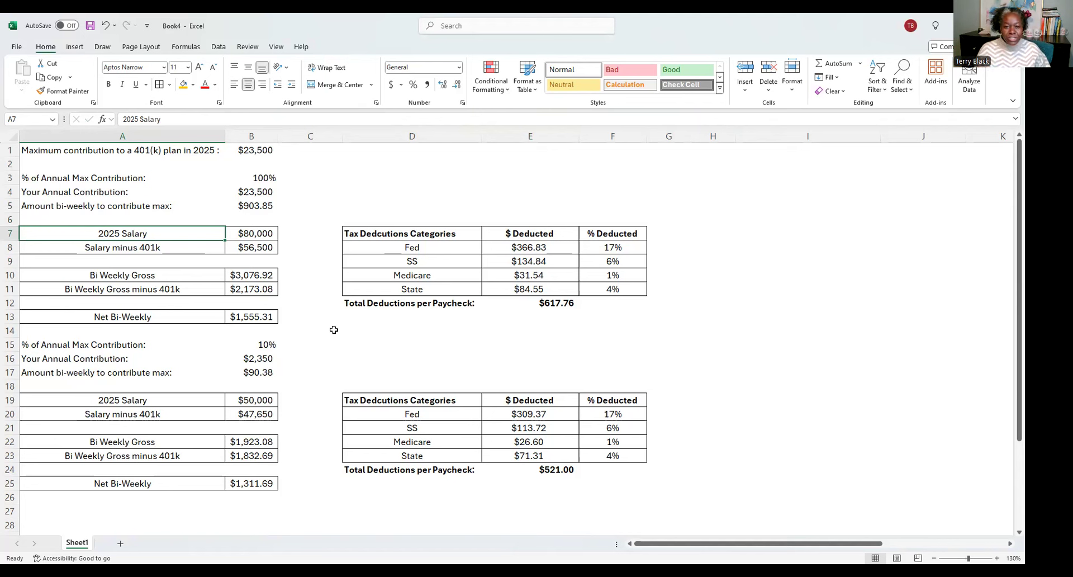
mouse_move(402, 230)
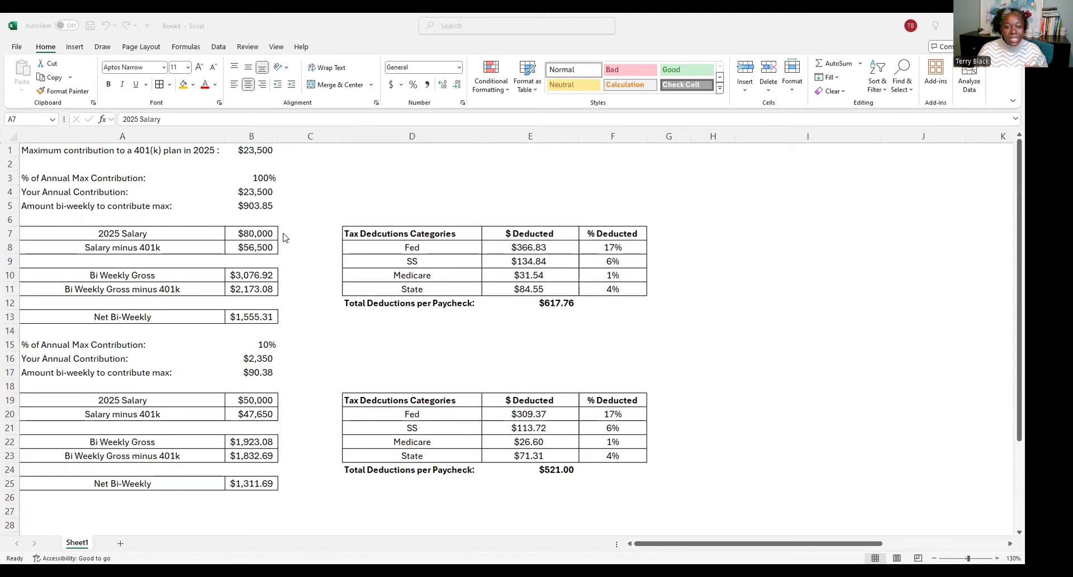
mouse_move(338, 219)
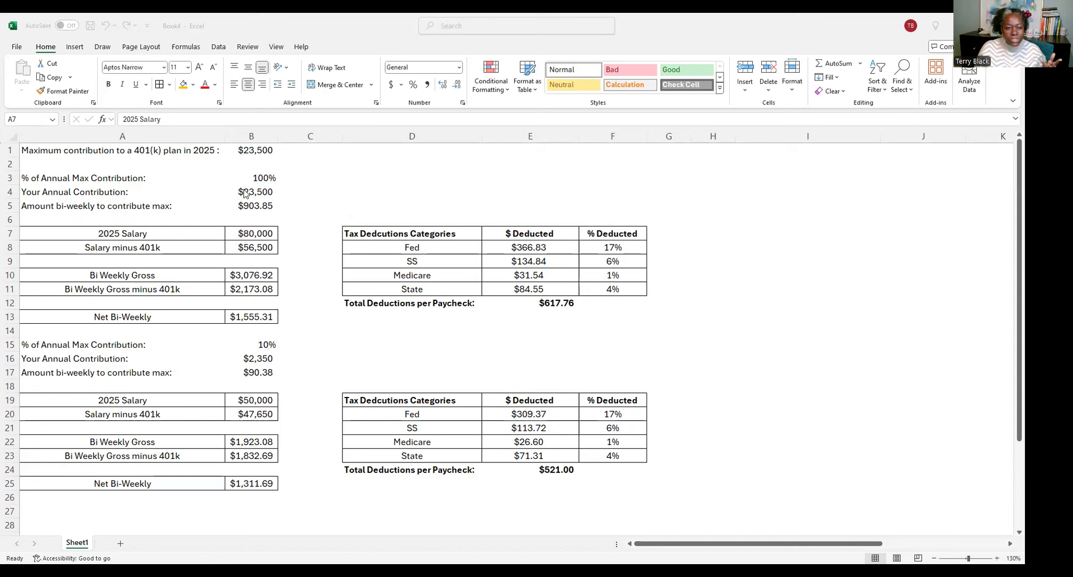
click(251, 205)
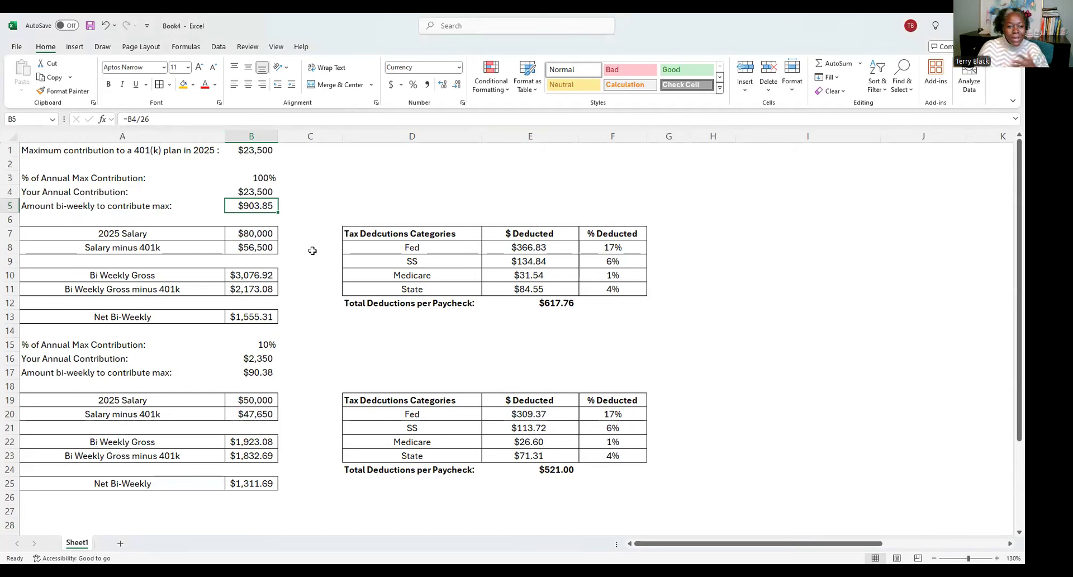
click(251, 274)
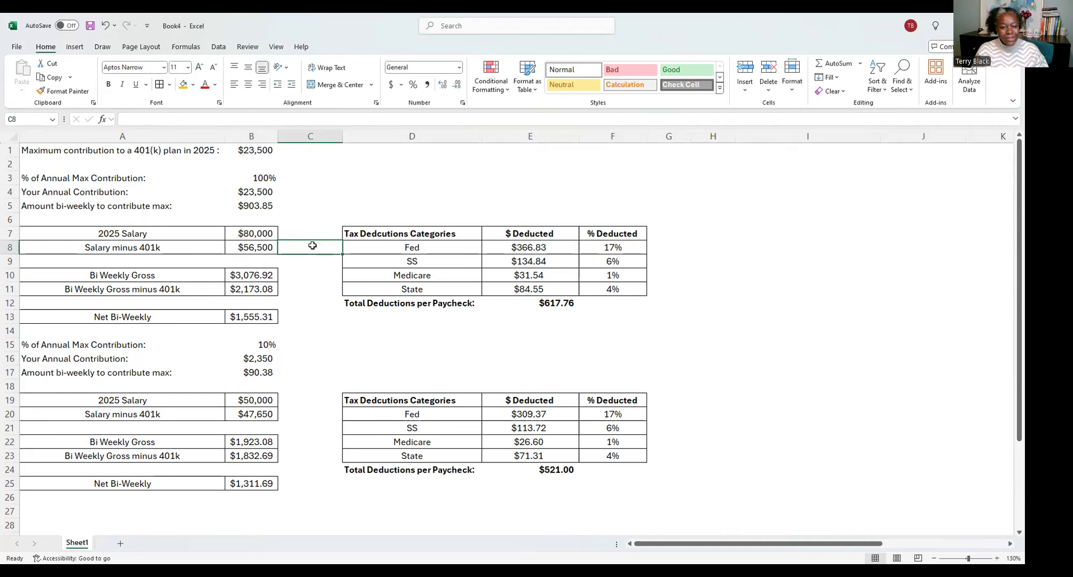
click(122, 233)
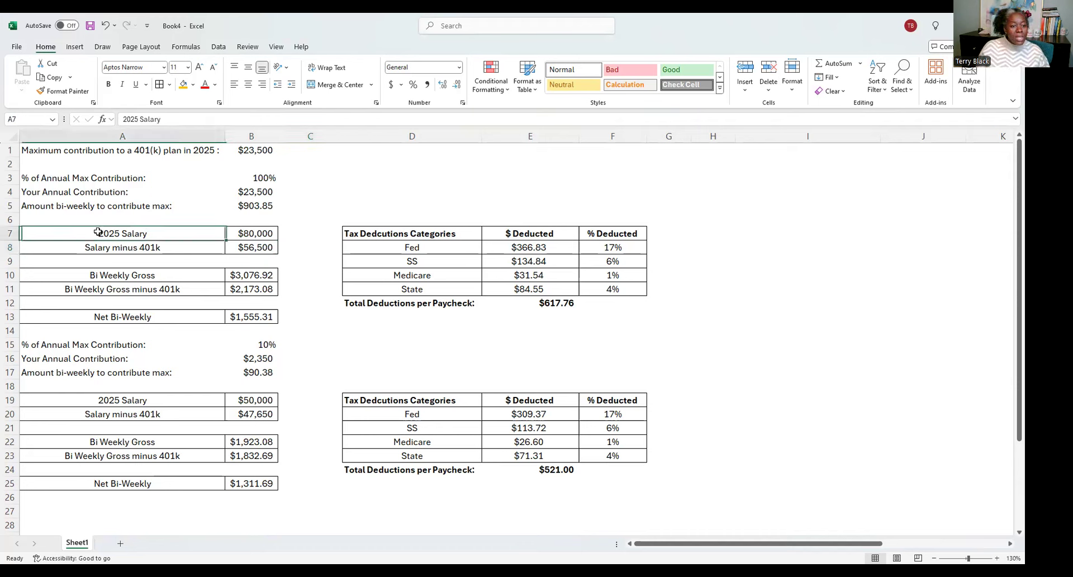
click(122, 178)
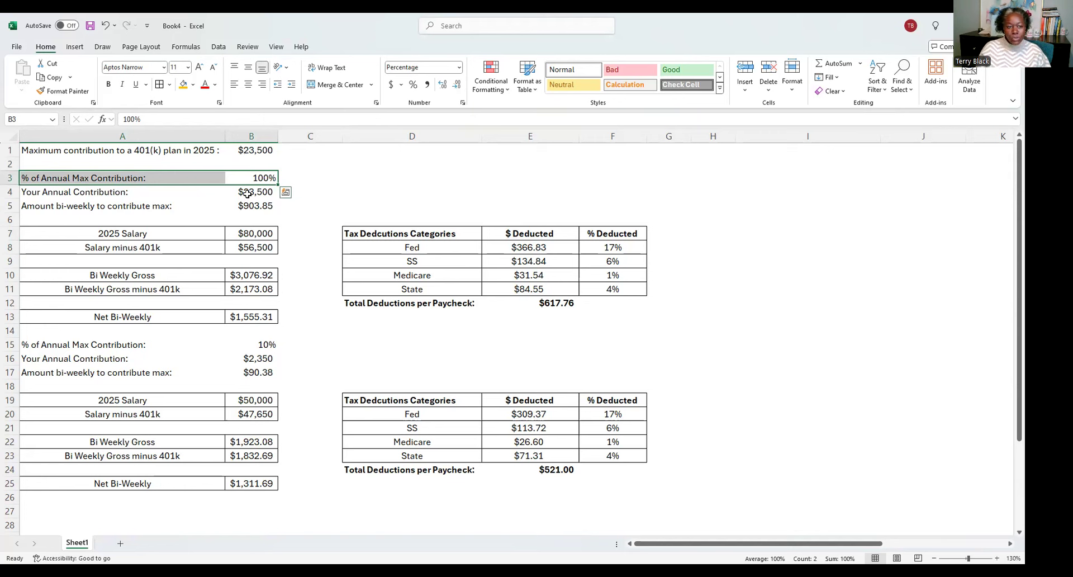
click(251, 191)
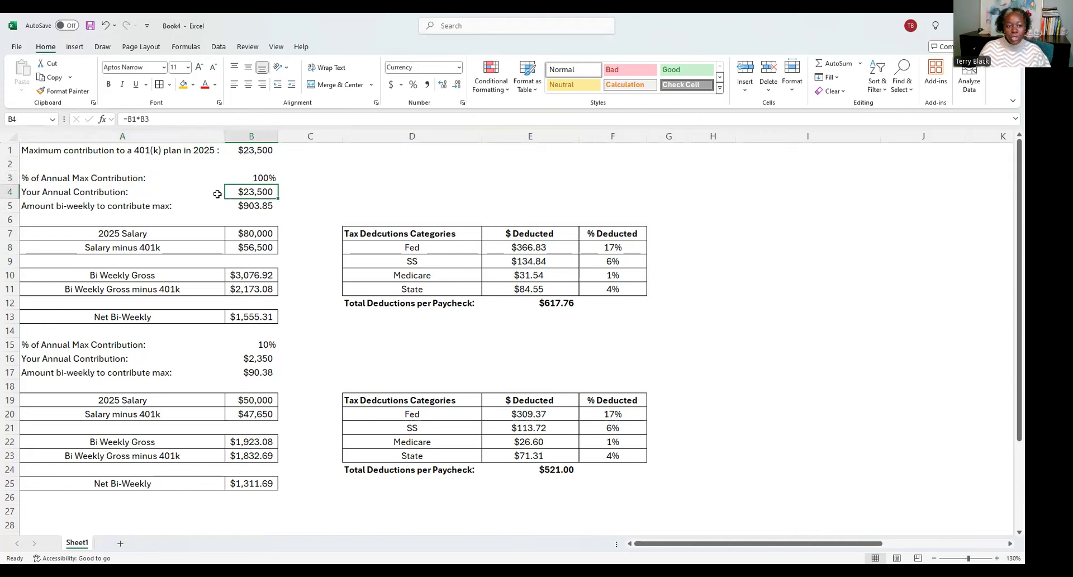
mouse_move(86, 207)
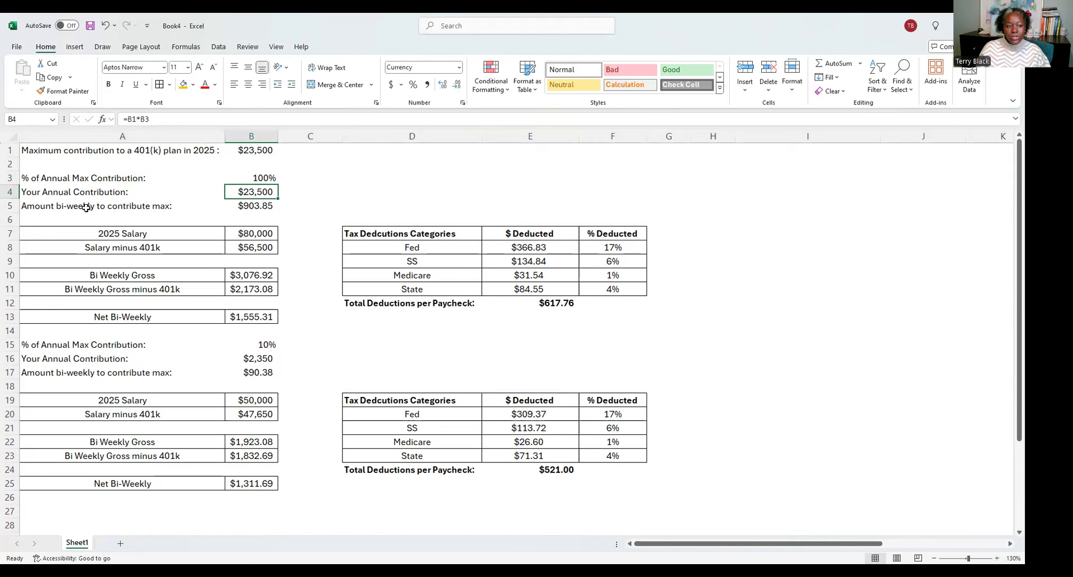
click(122, 205)
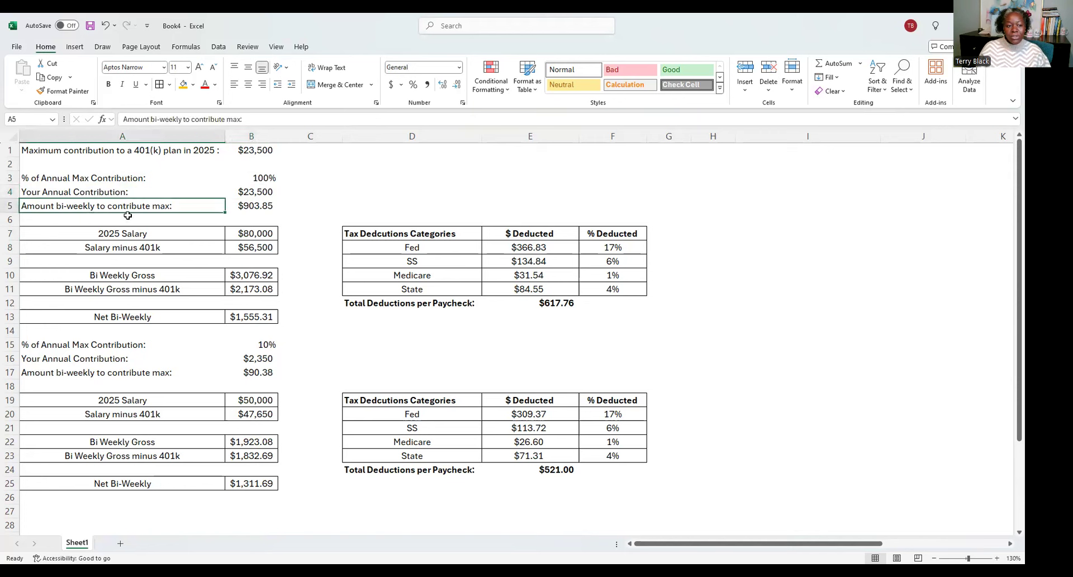
click(251, 206)
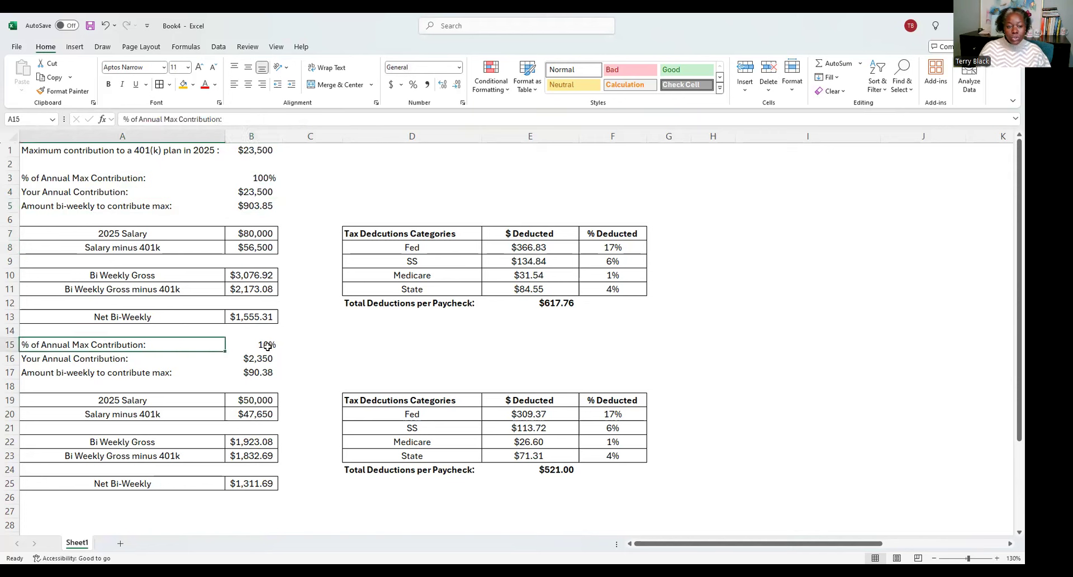
click(251, 344)
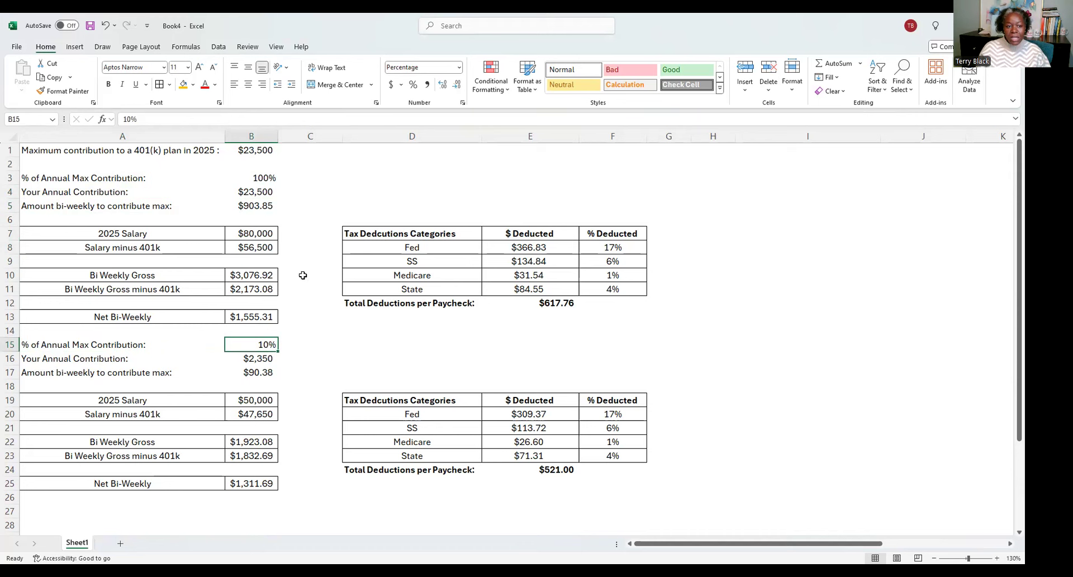
click(250, 358)
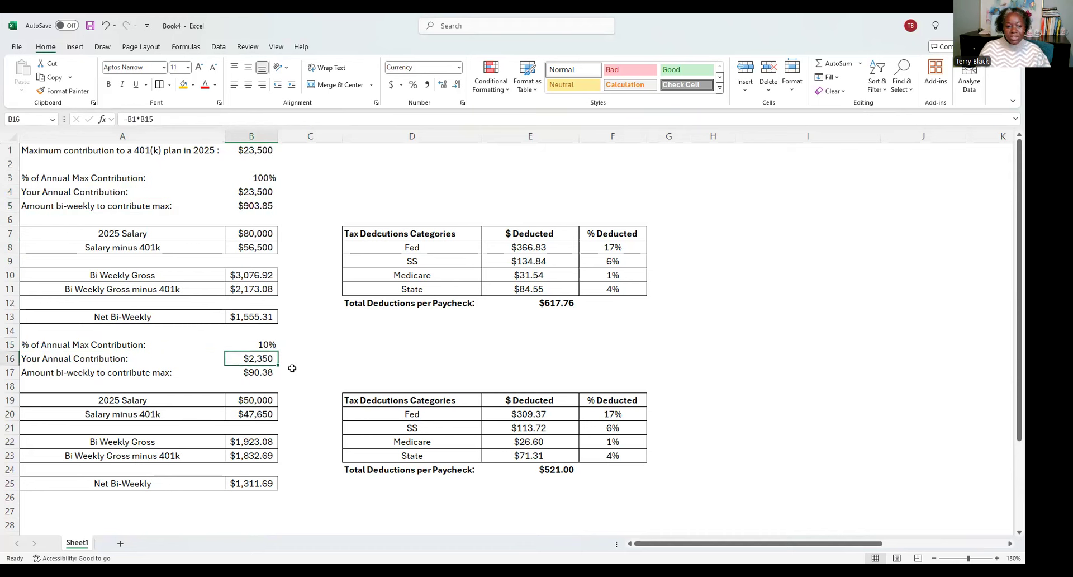
mouse_move(324, 372)
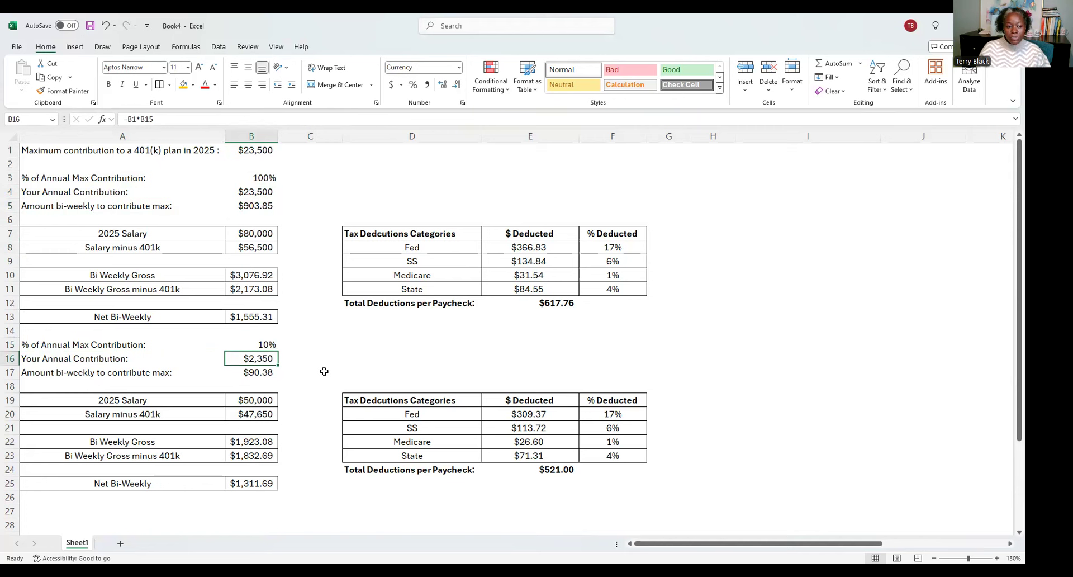
mouse_move(162, 371)
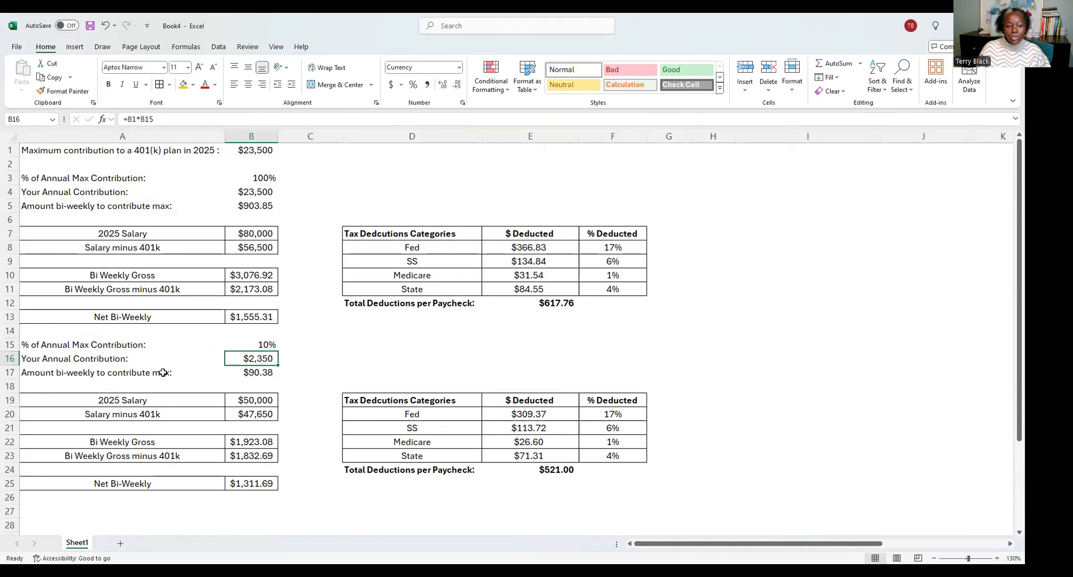
click(251, 371)
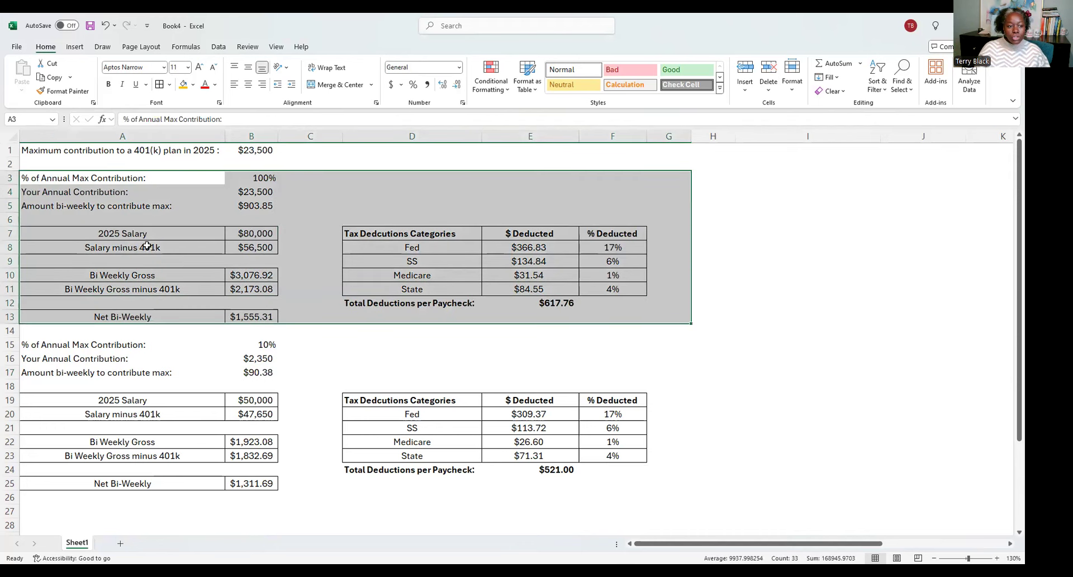
click(251, 233)
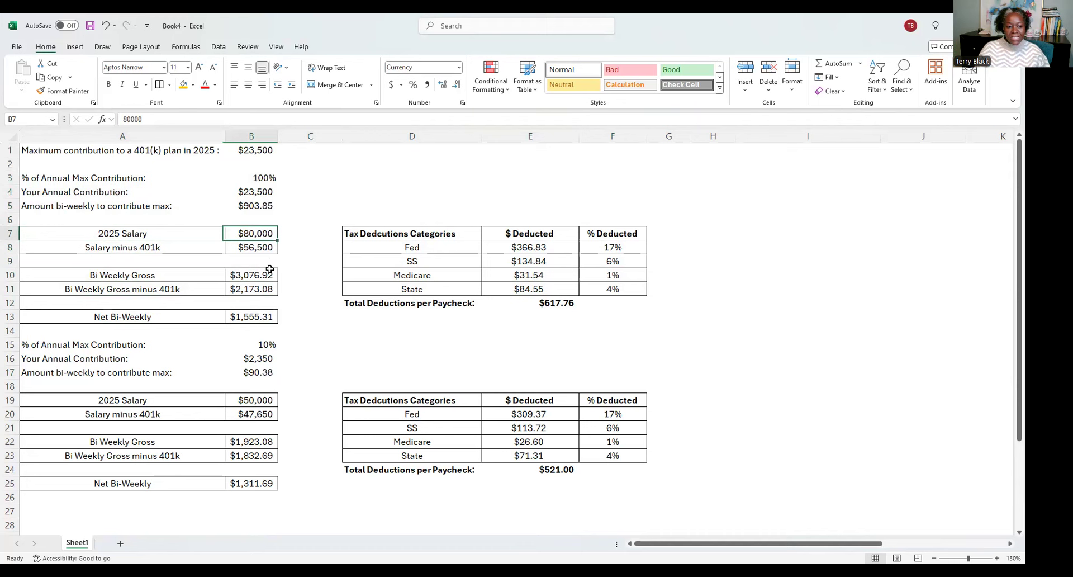
click(122, 247)
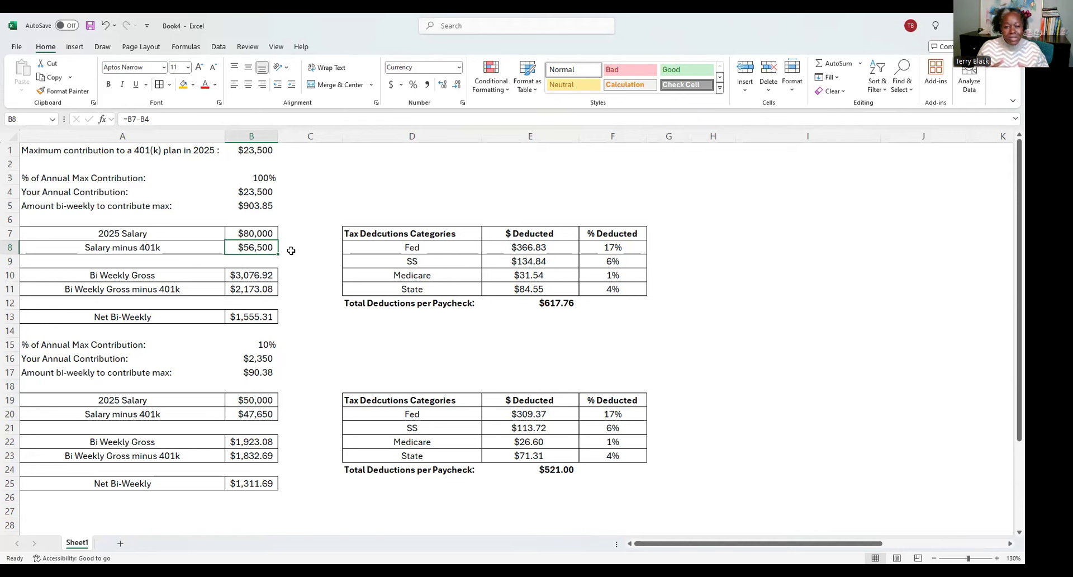
click(251, 233)
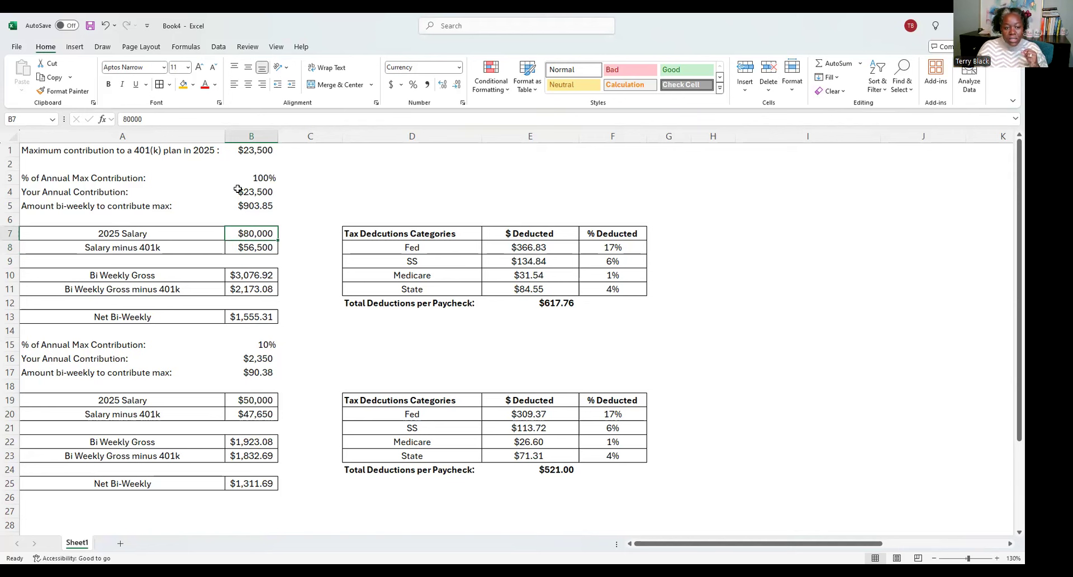
mouse_move(263, 232)
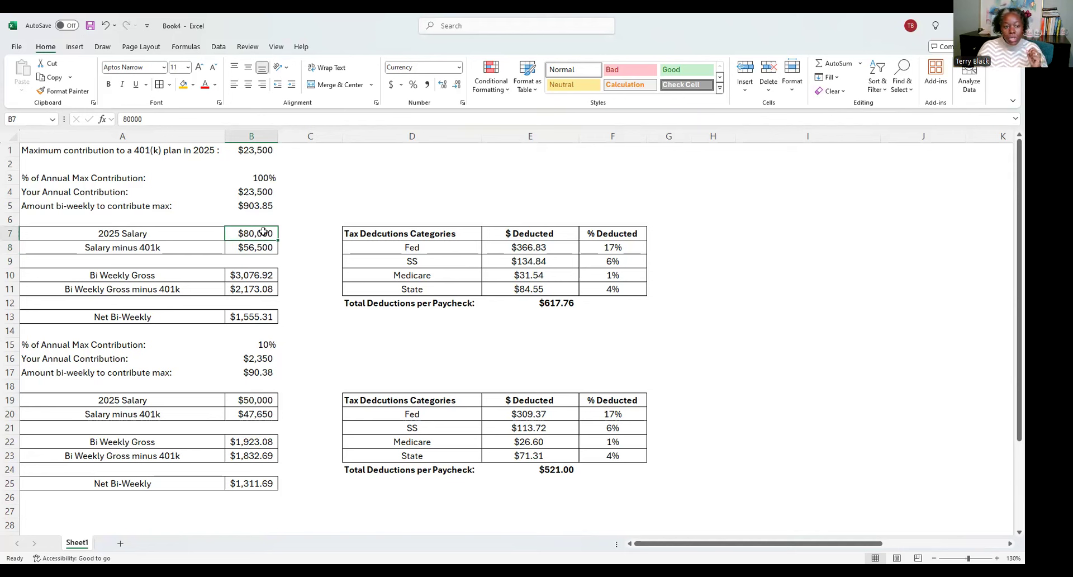
click(251, 150)
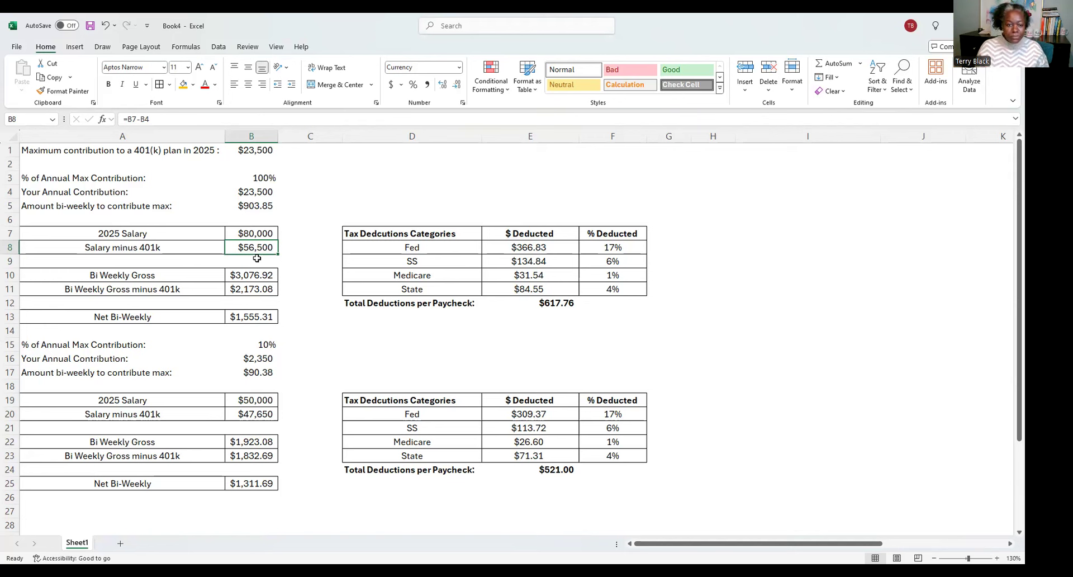
mouse_move(170, 276)
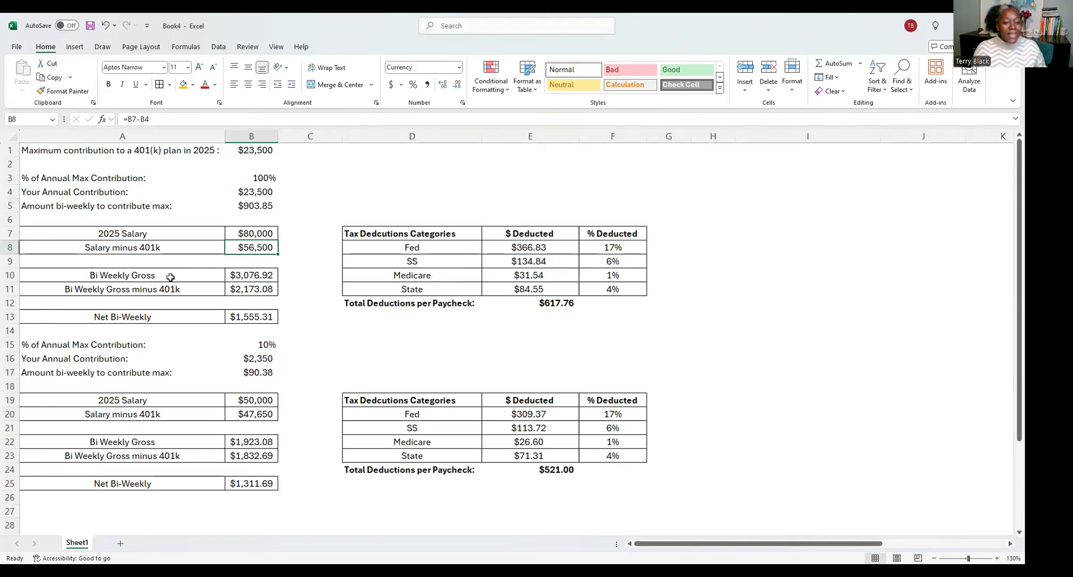
click(122, 275)
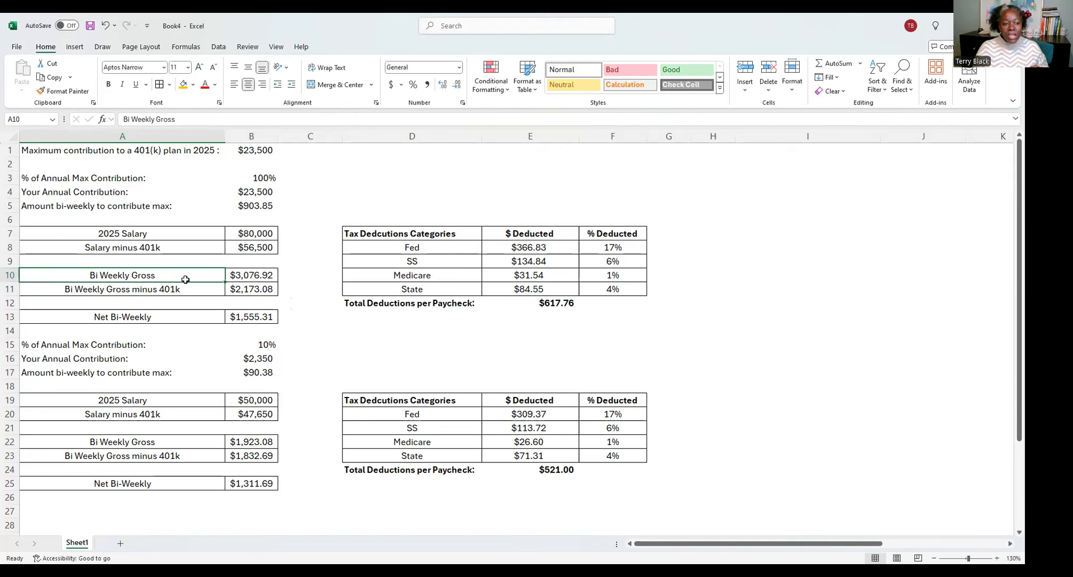
click(251, 275)
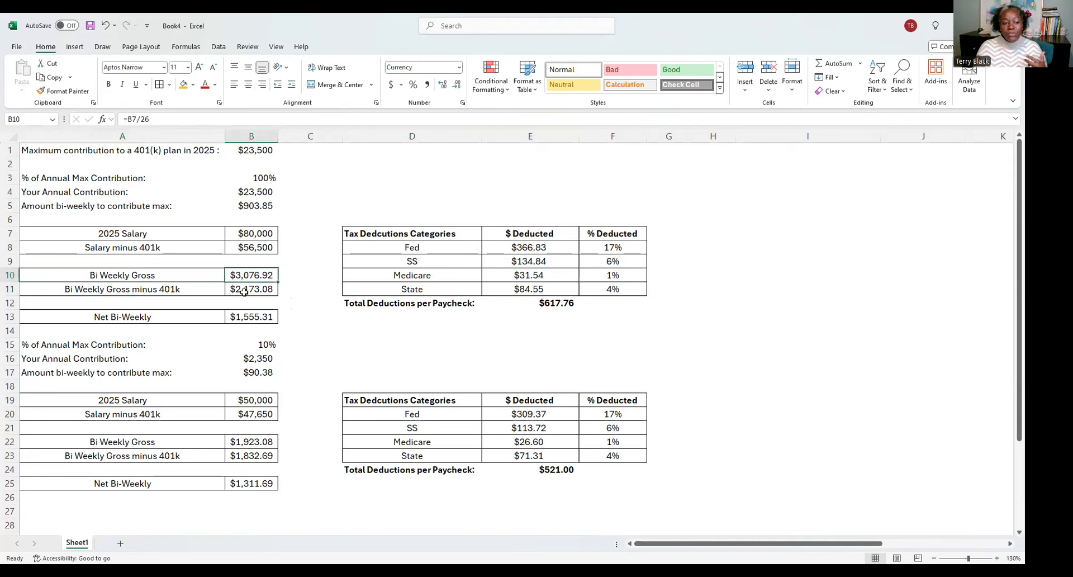
click(251, 289)
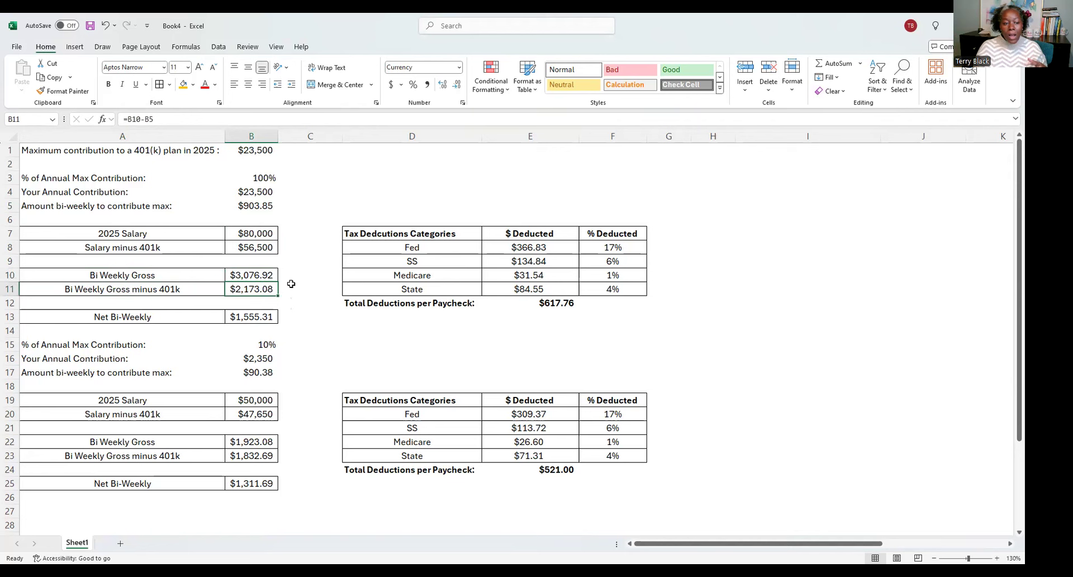
mouse_move(253, 293)
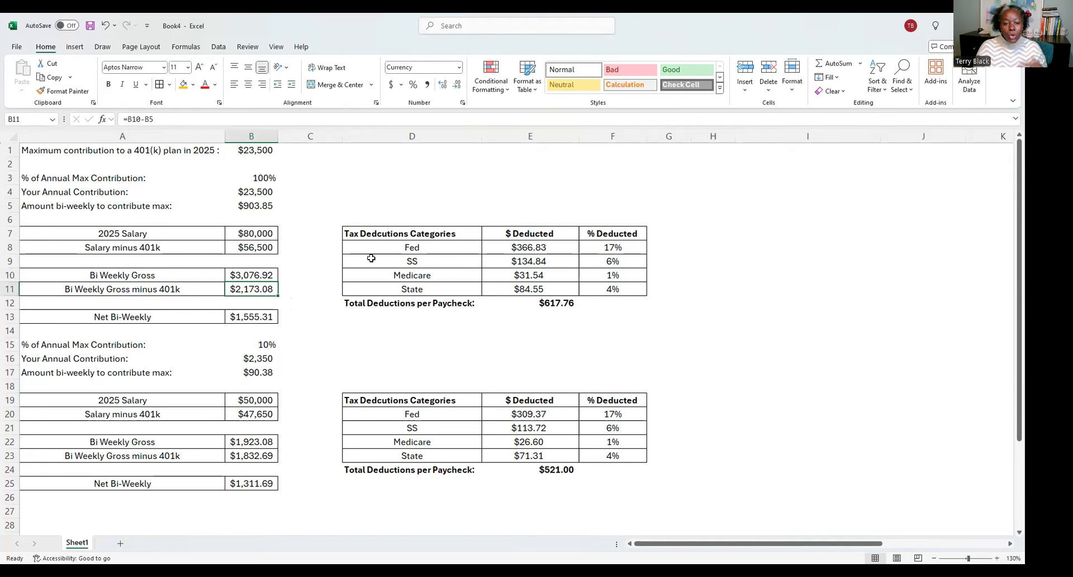
mouse_move(418, 257)
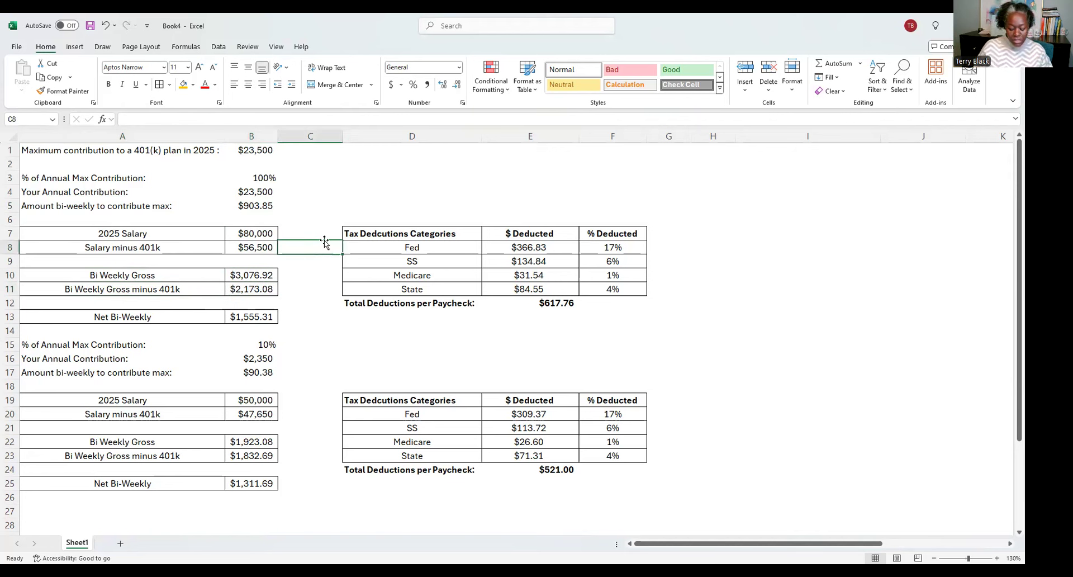
Add a 'pre-tax' note beside the after-401(k) salary amount.
text(pre-)
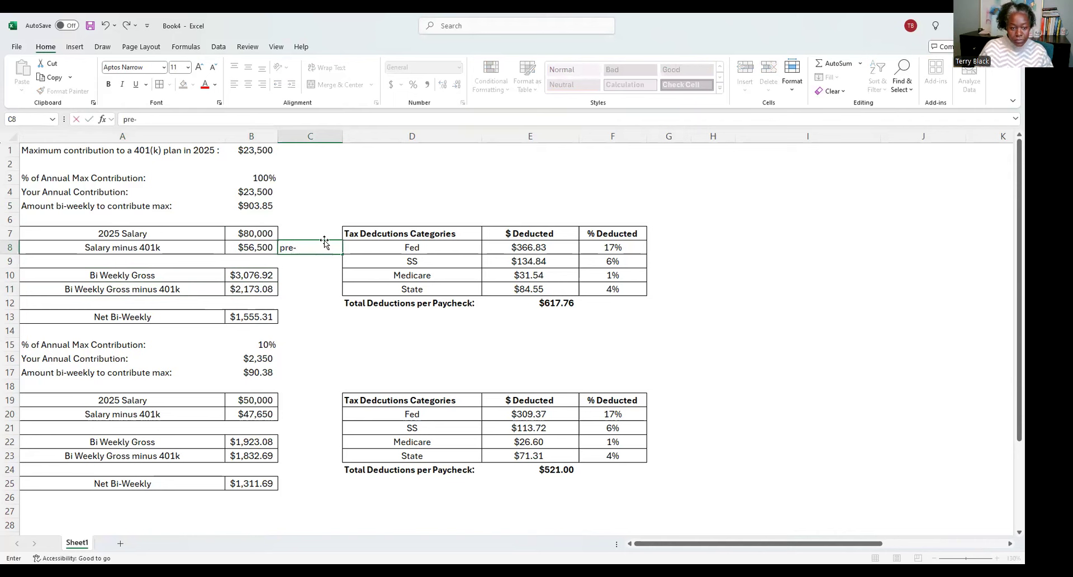
text(tax)
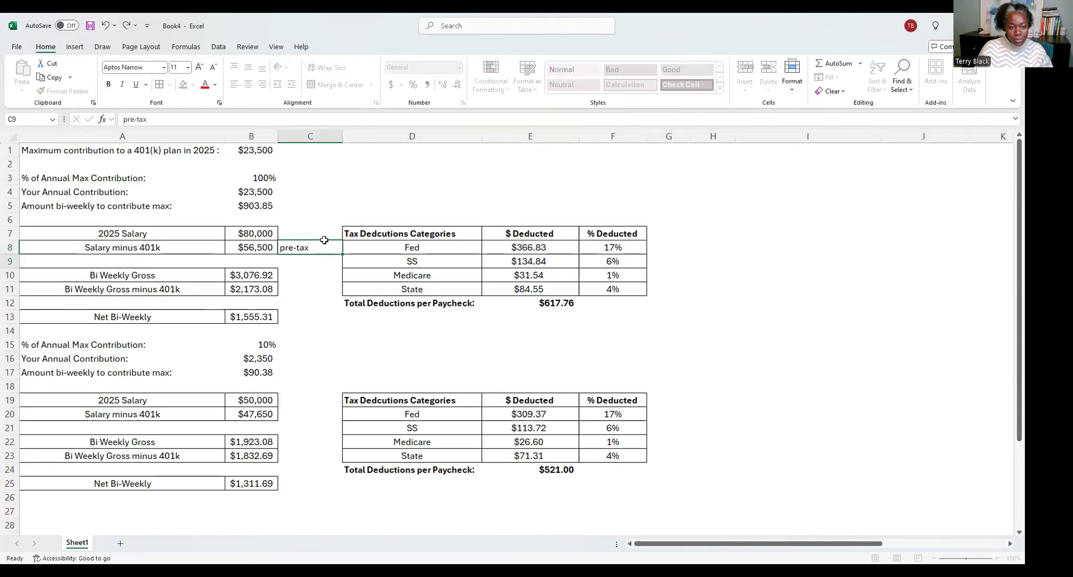
click(310, 287)
text(pre-tax)
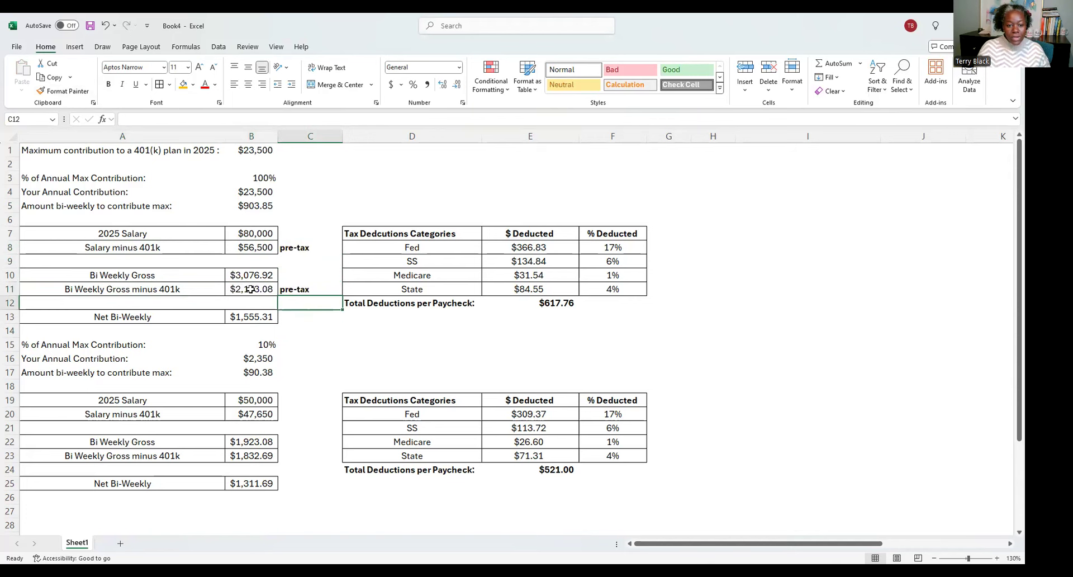
click(251, 289)
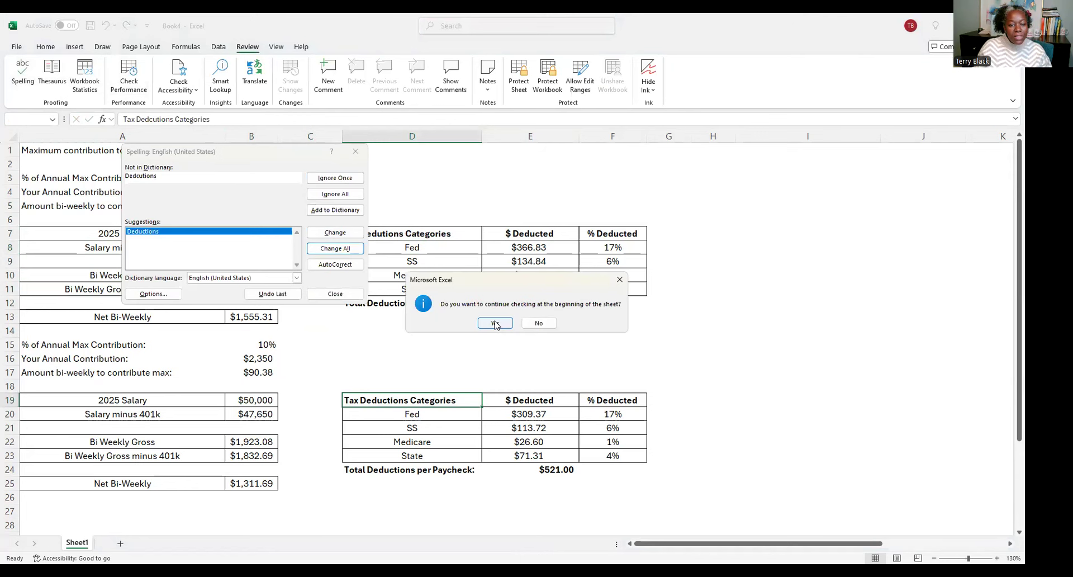
Continue spell check from the sheet start and correct the remaining 'Deductions' header.
click(494, 323)
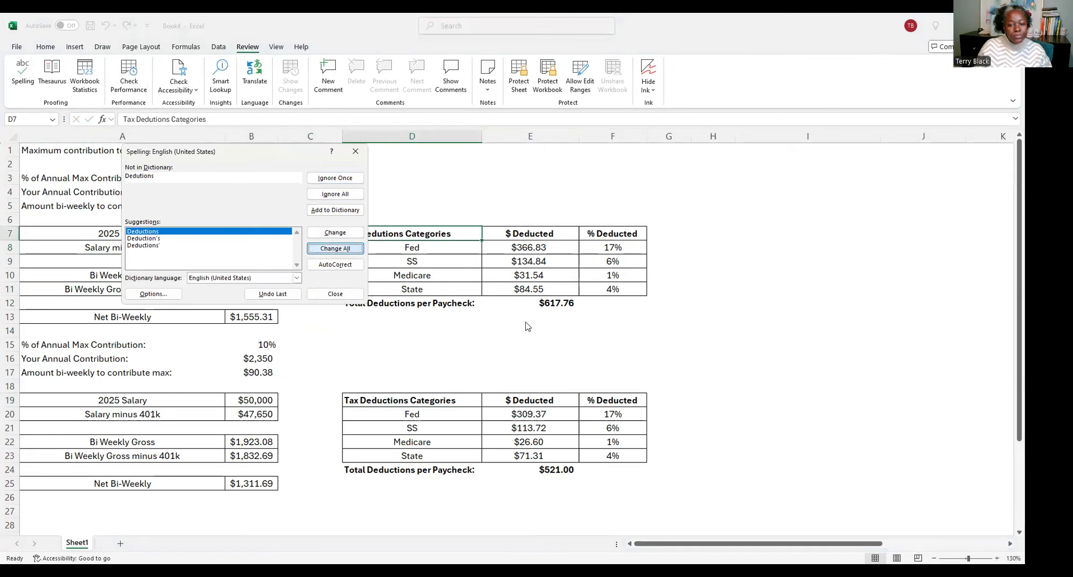
click(335, 247)
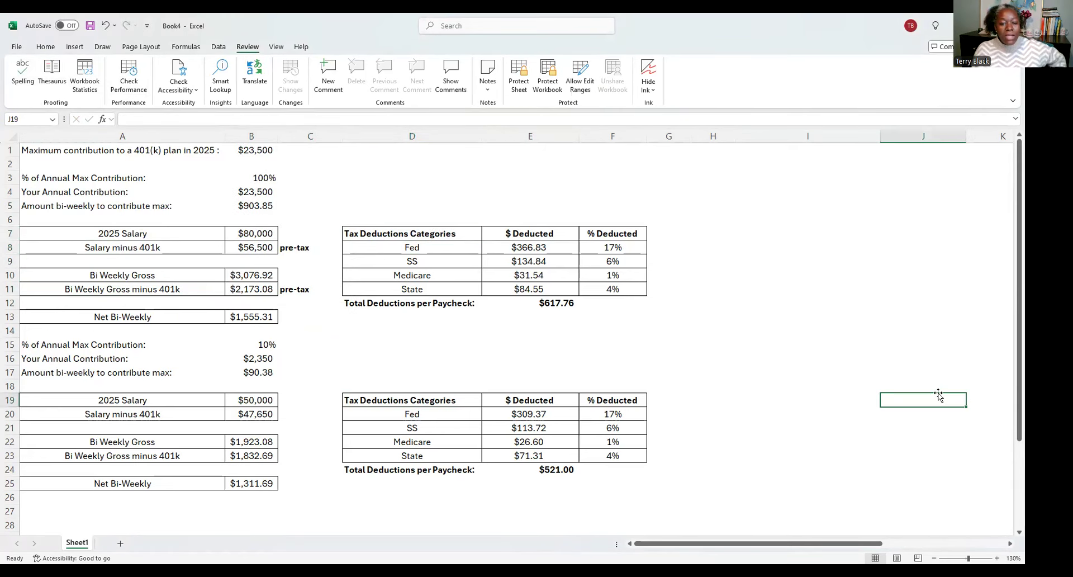
click(412, 232)
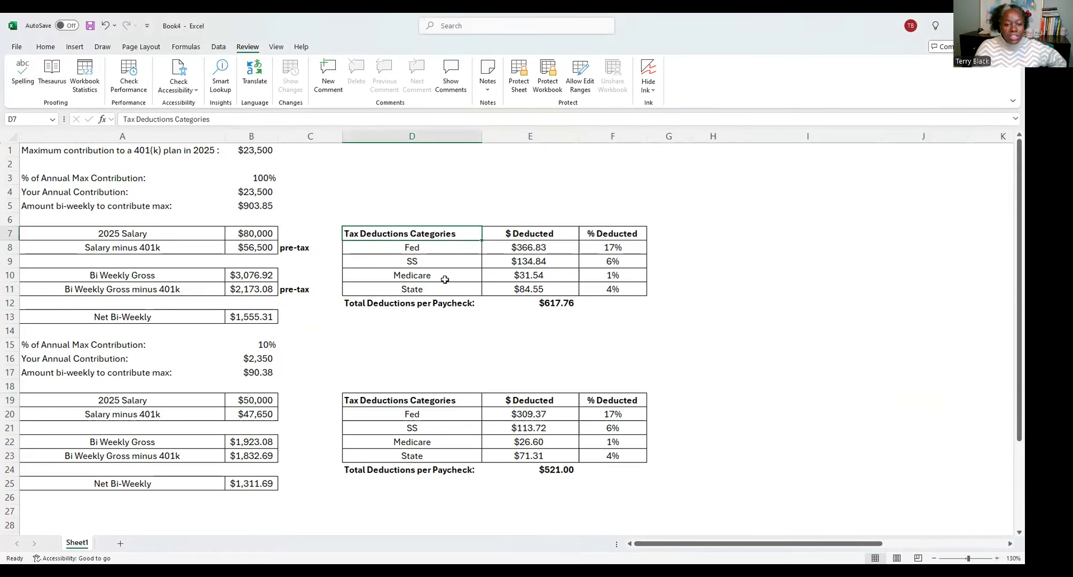
click(412, 247)
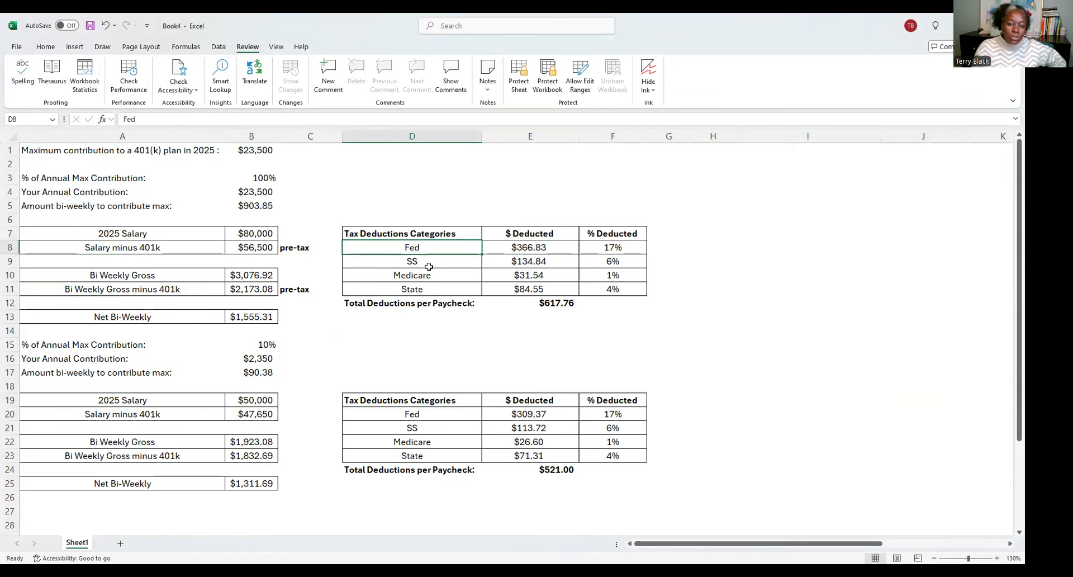
click(411, 288)
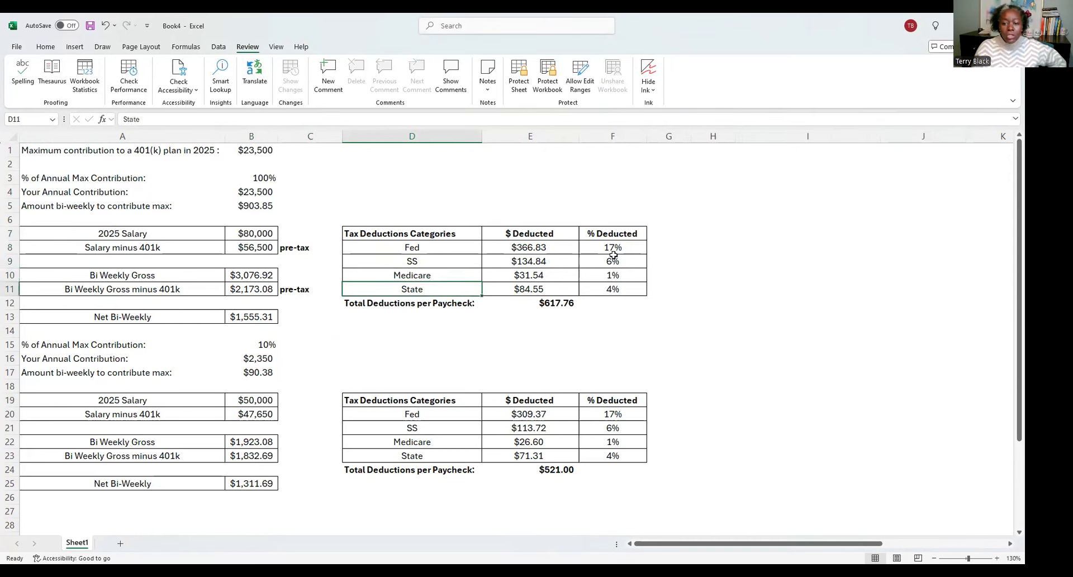
drag(612, 247, 612, 288)
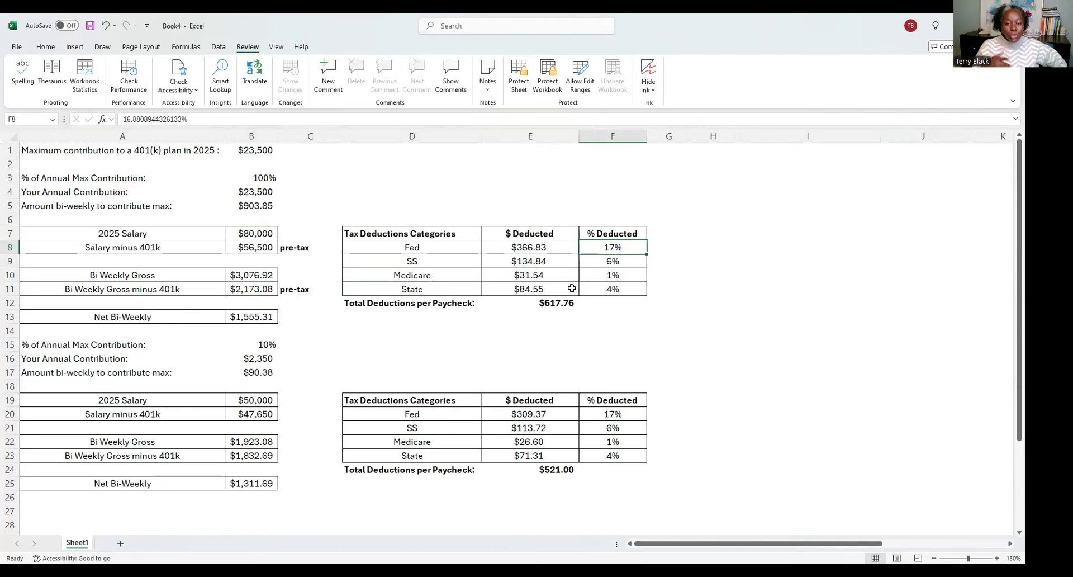
click(412, 260)
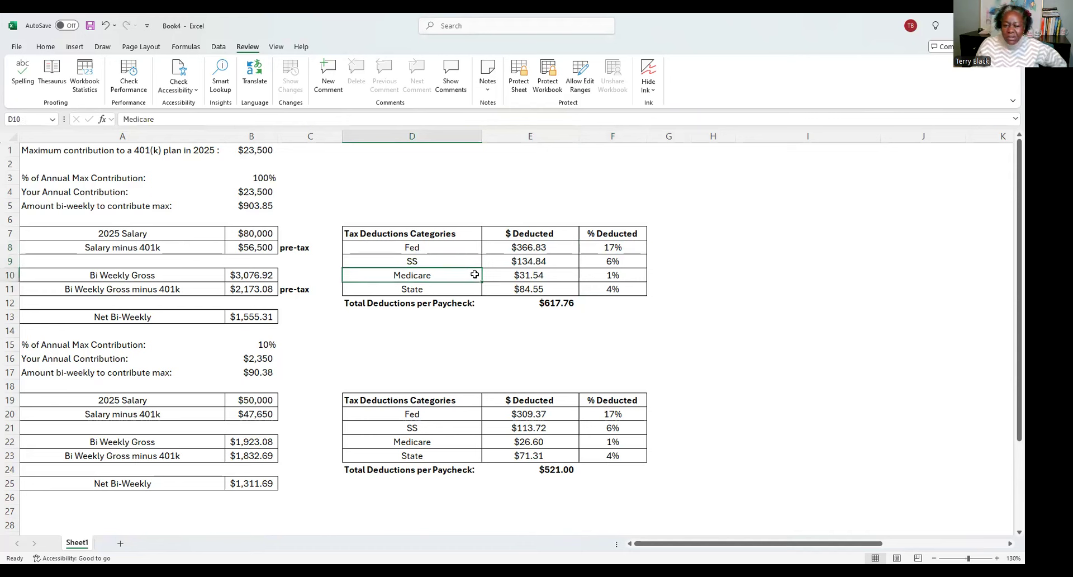
click(612, 289)
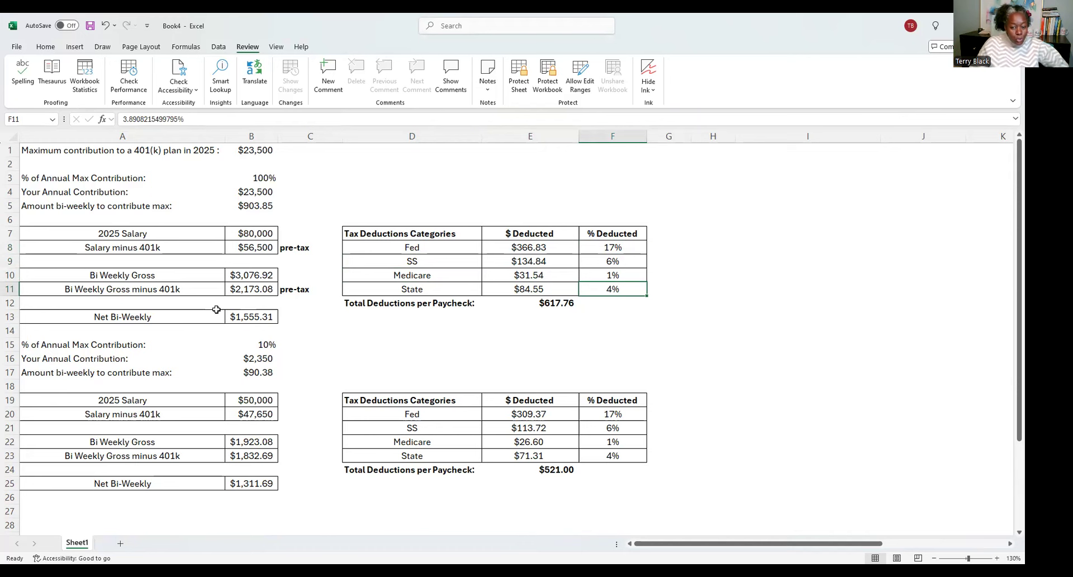
Enter 80000 as the 10% scenario's salary in B19, then select its A15:F25 block.
click(251, 400)
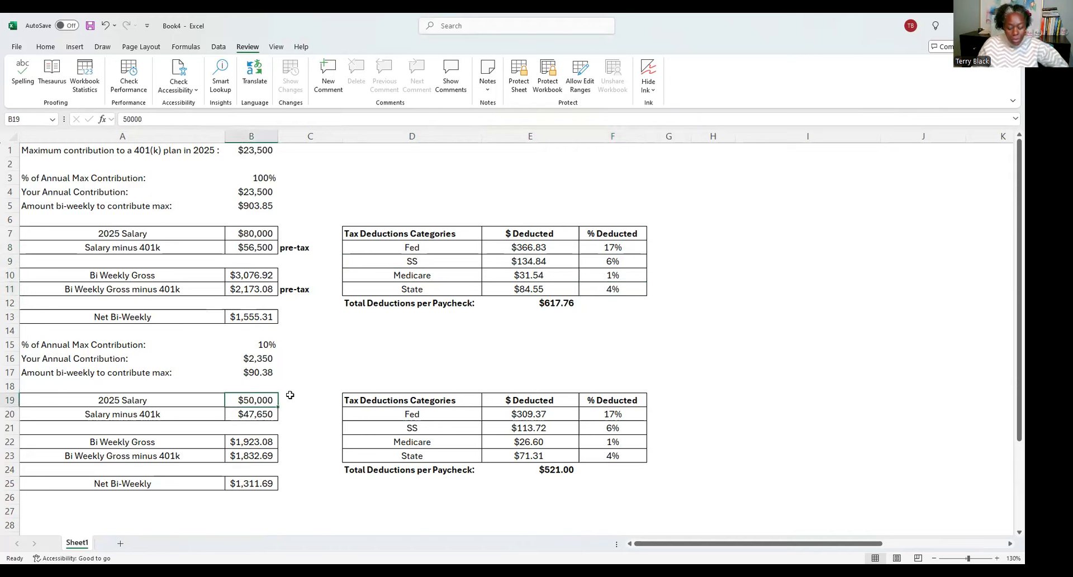
text(80000)
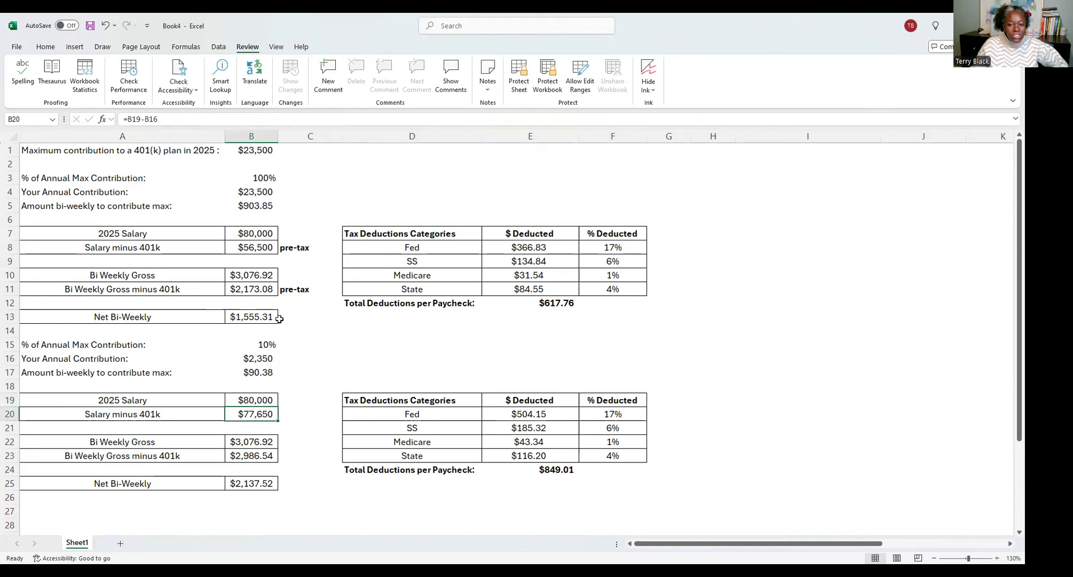
mouse_move(376, 309)
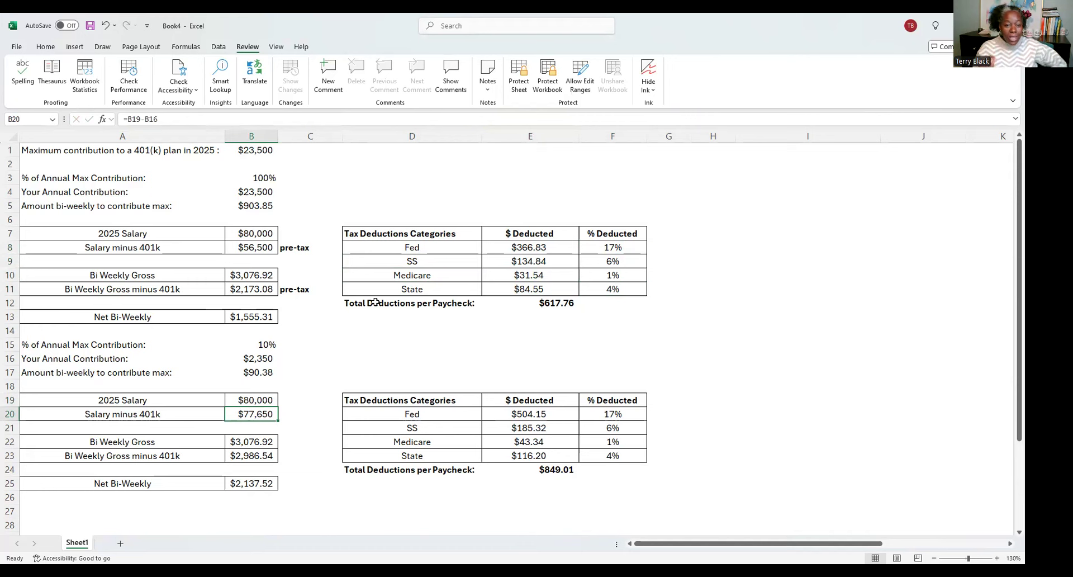
mouse_move(243, 274)
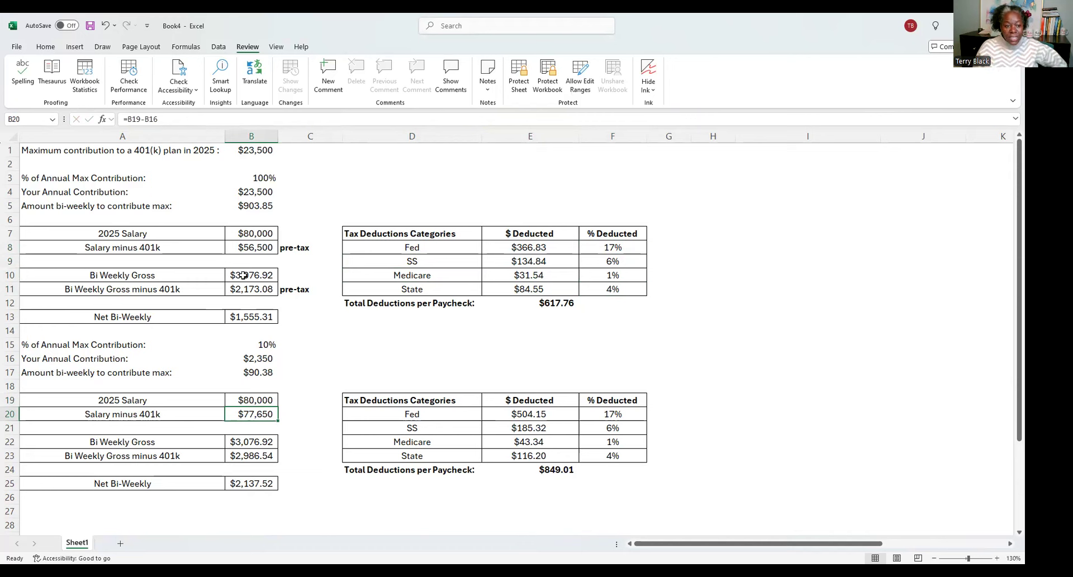
drag(122, 233, 613, 303)
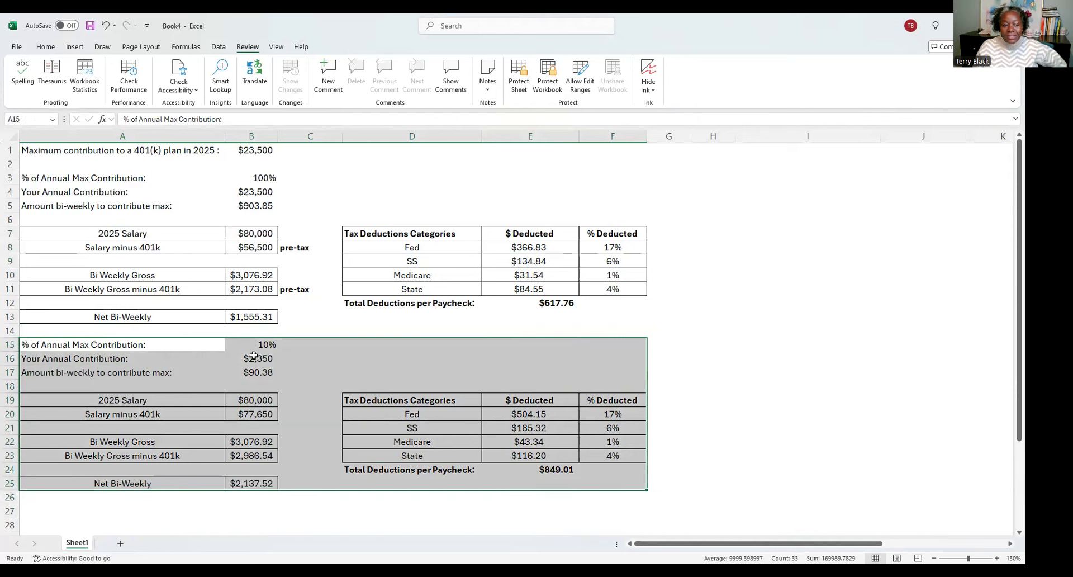
mouse_move(247, 354)
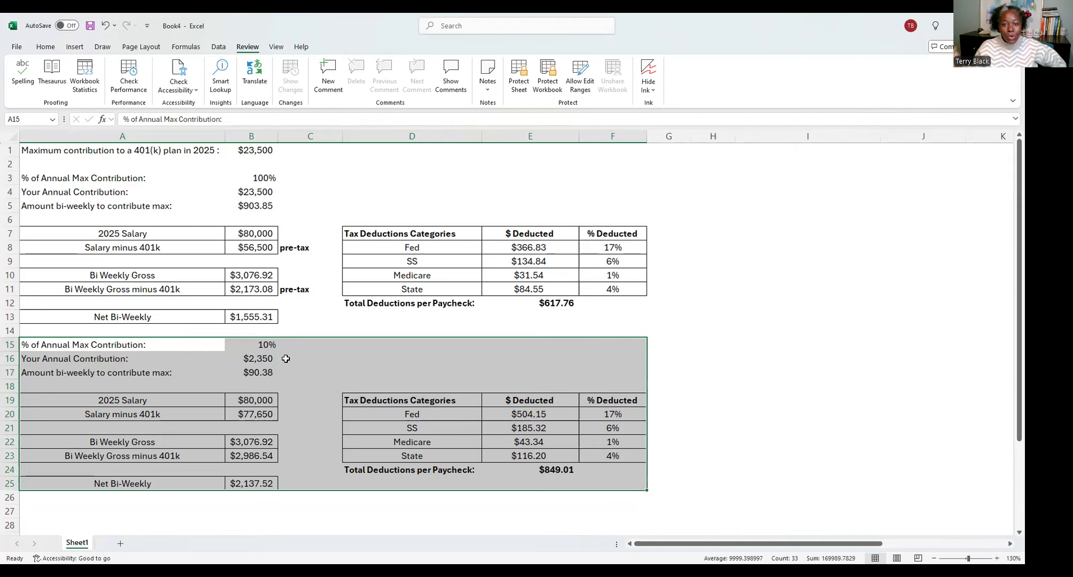
click(251, 317)
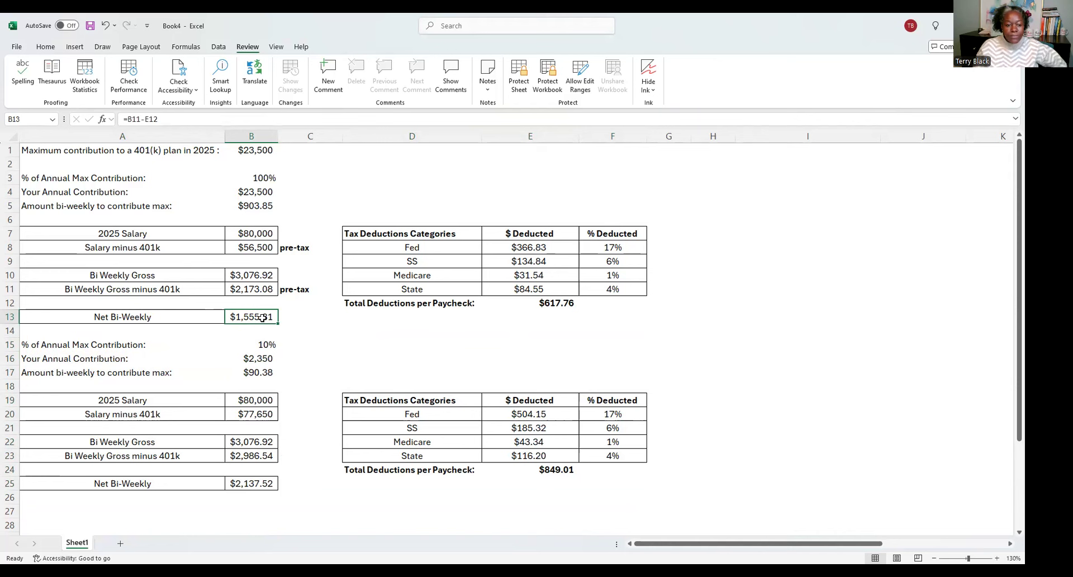
mouse_move(471, 284)
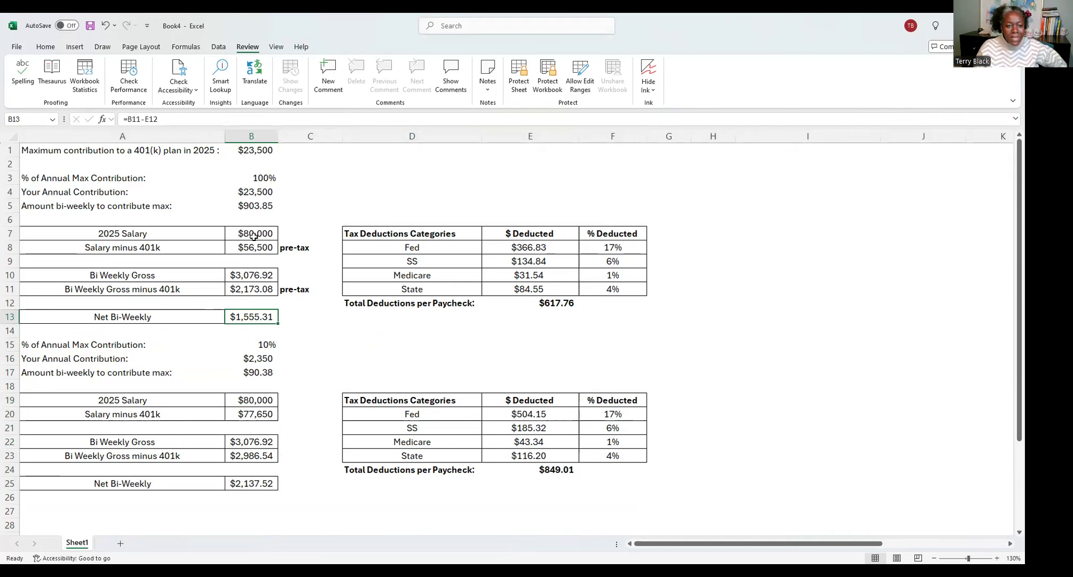
Enter the test salary in B7 and B19, reaching $6,235.02 and $6,817.23 net pay.
text(15)
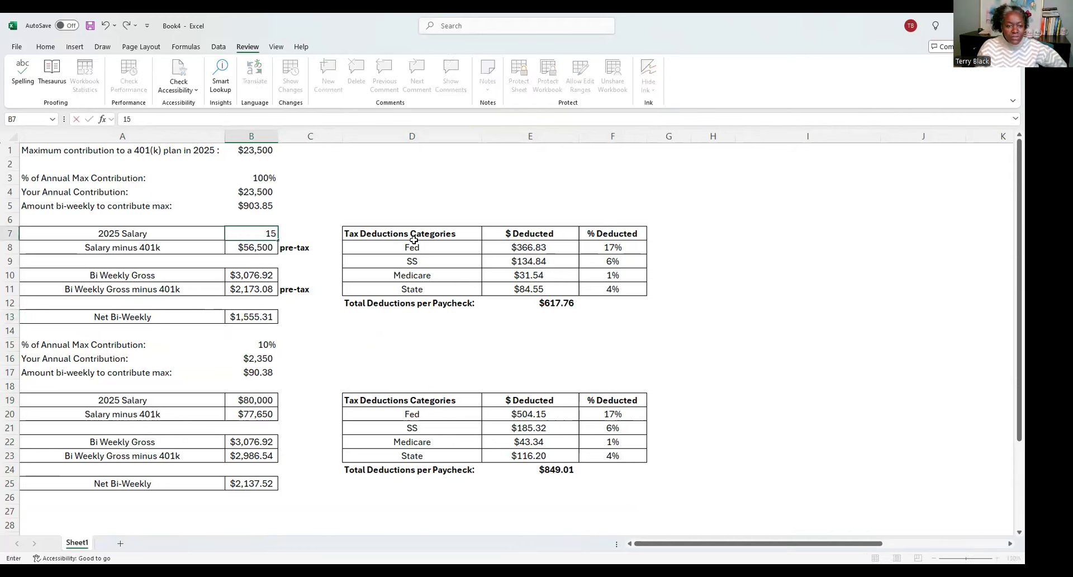
text(1500000)
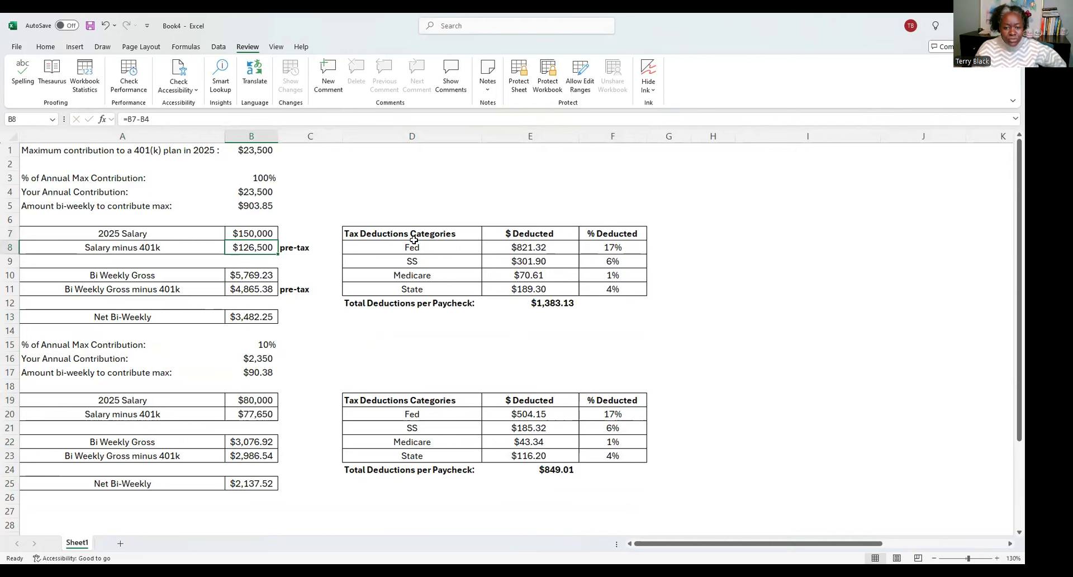
click(251, 233)
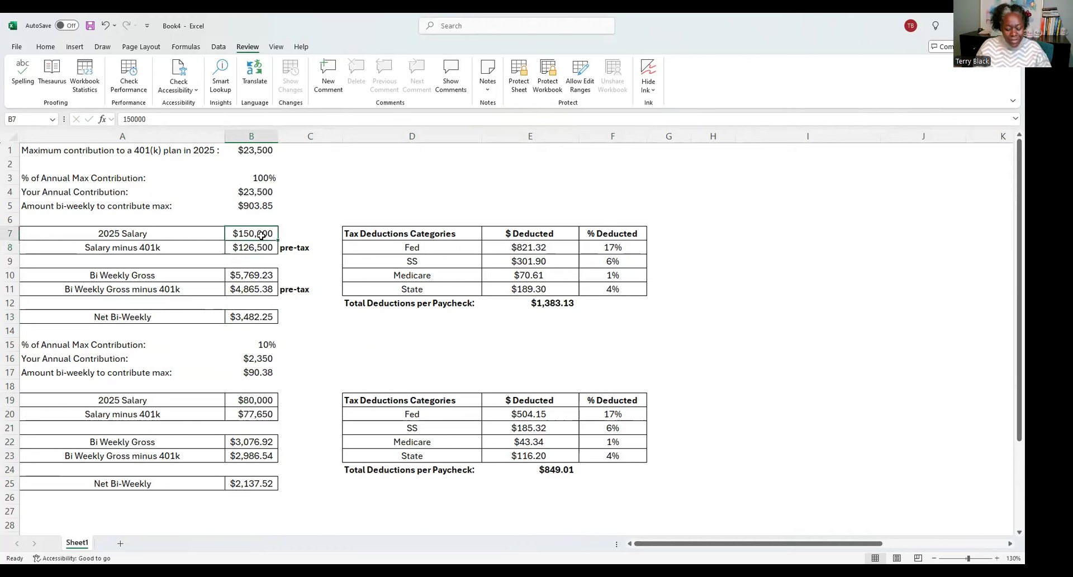
click(250, 400)
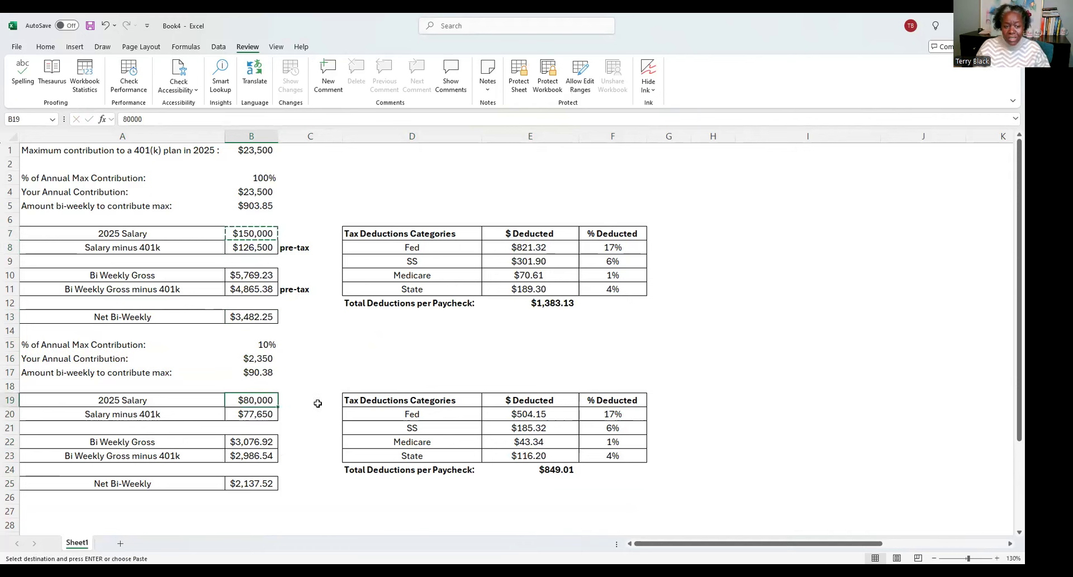
text(150000)
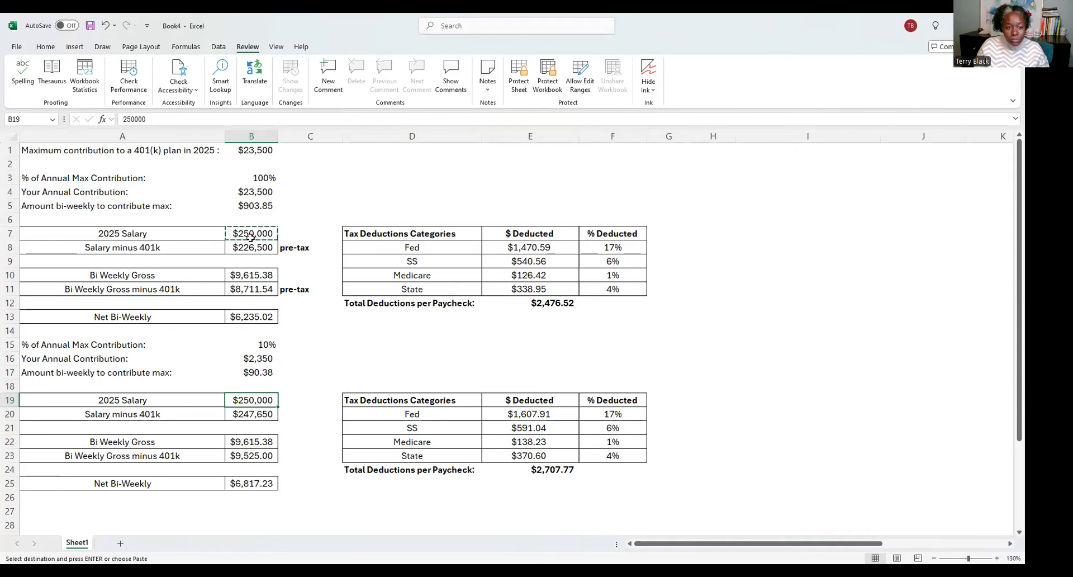
Restore the 150000 salaries and check the E24 deduction total and B13 net pay formulas.
text(150)
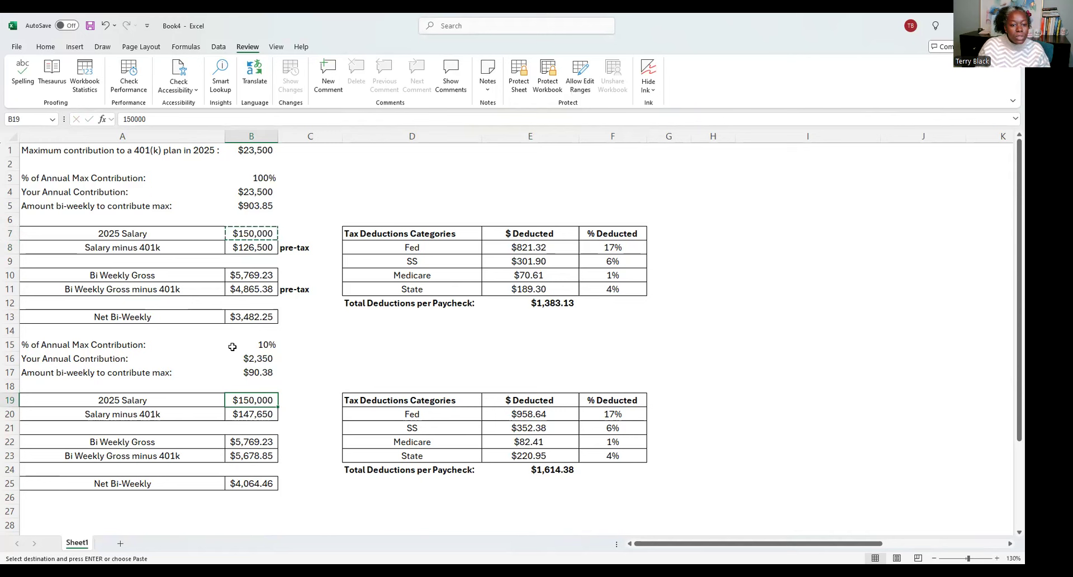
mouse_move(267, 345)
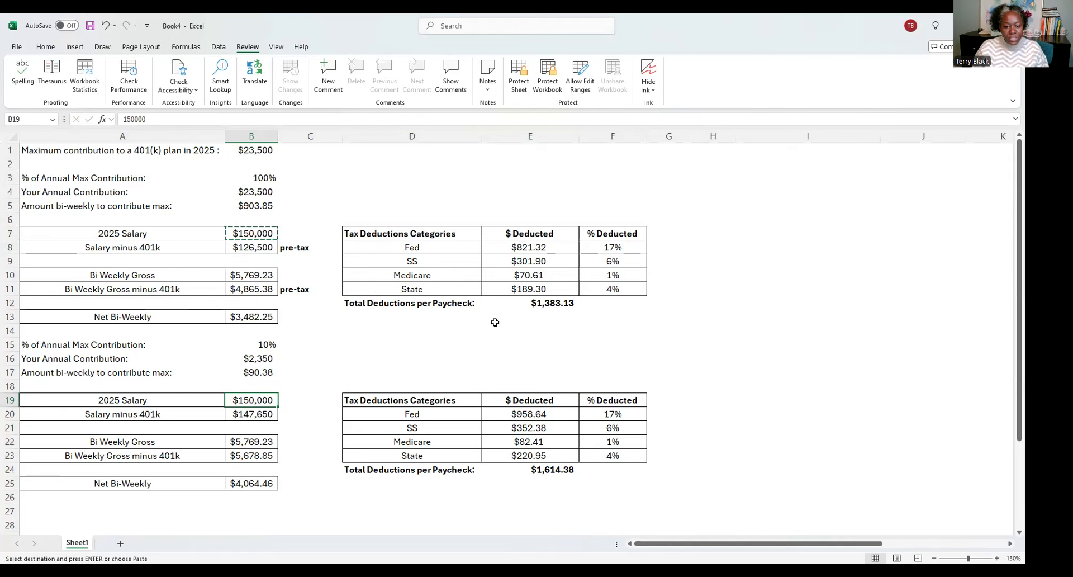
click(530, 469)
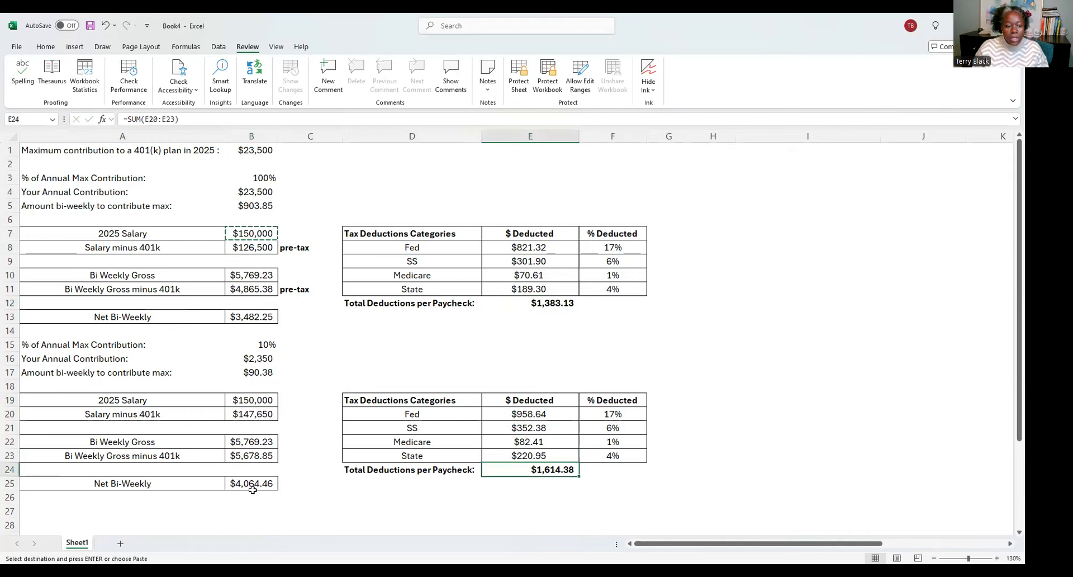
click(251, 317)
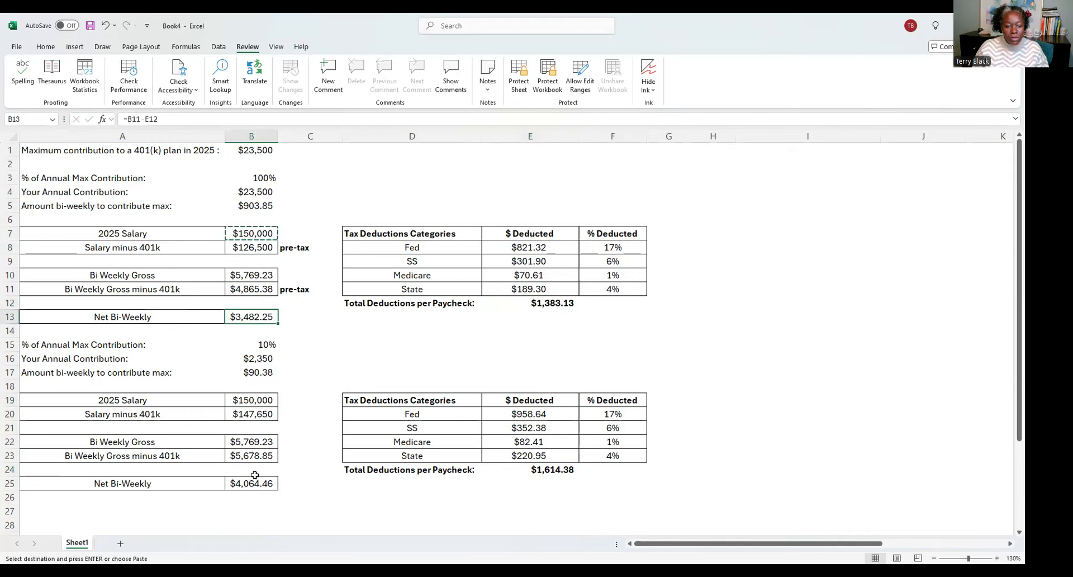
mouse_move(600, 357)
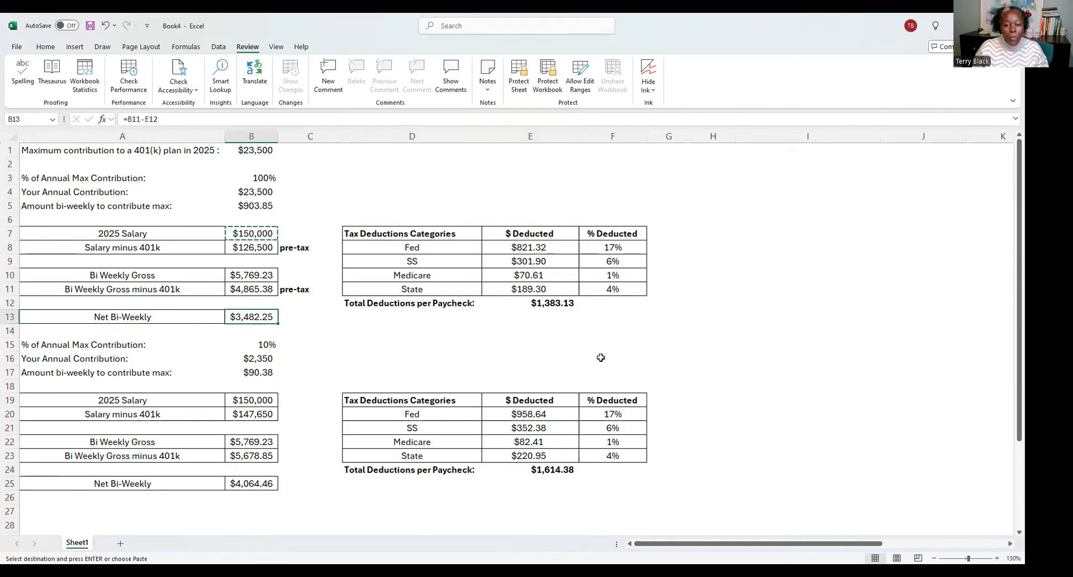
click(530, 303)
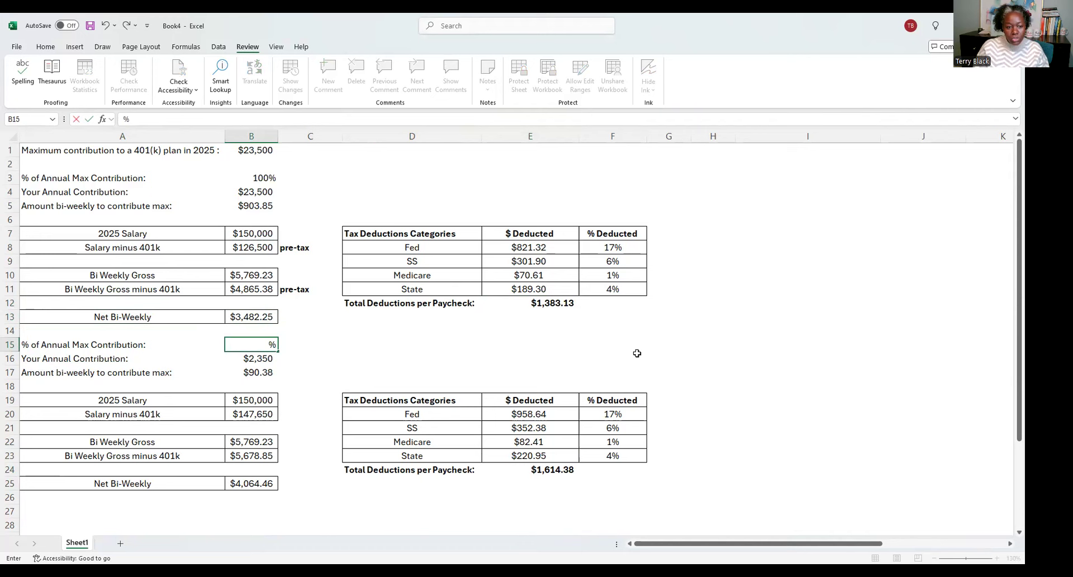
Enter a 15% contribution, inspect the =B1*B15 formula and maximum, then reselect the percentage.
text(15)
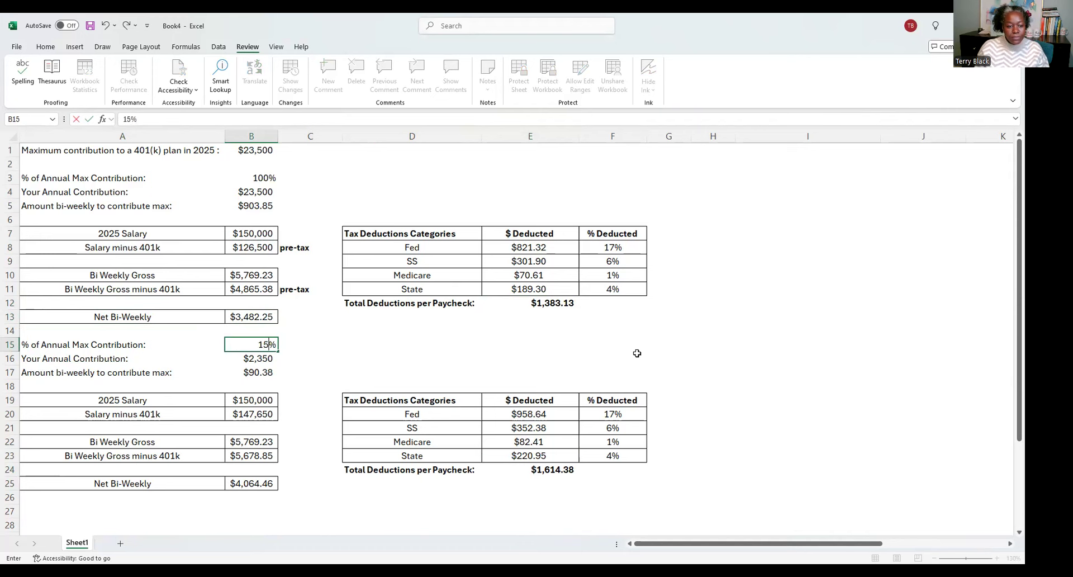
key(enter)
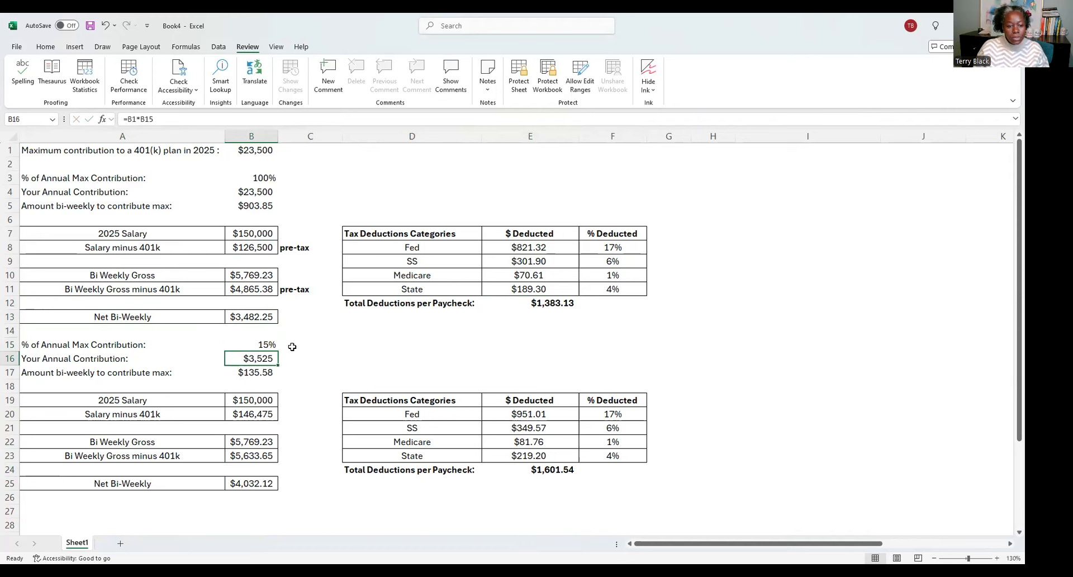
double_click(251, 358)
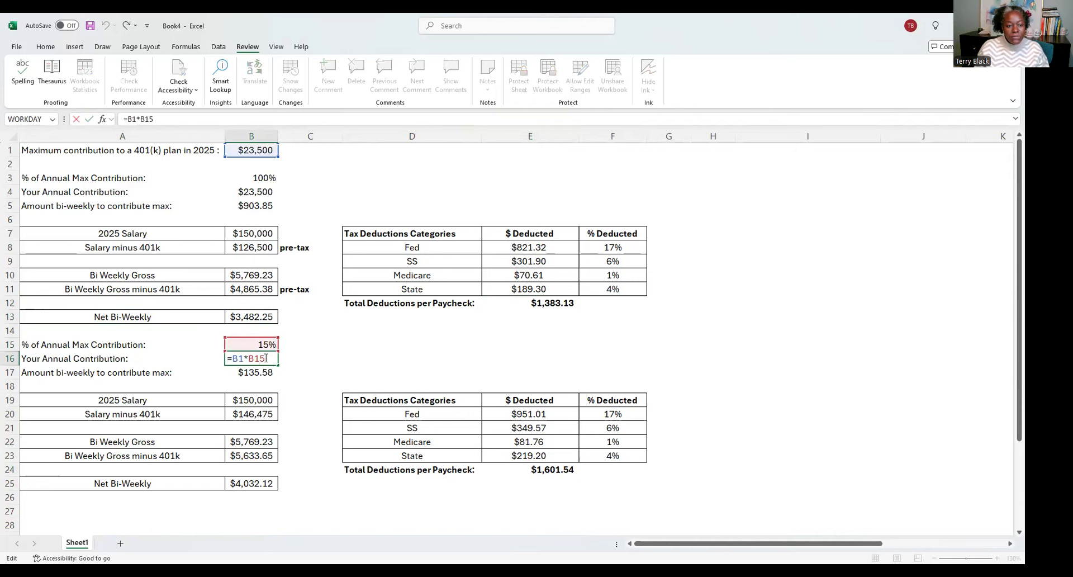
key(enter)
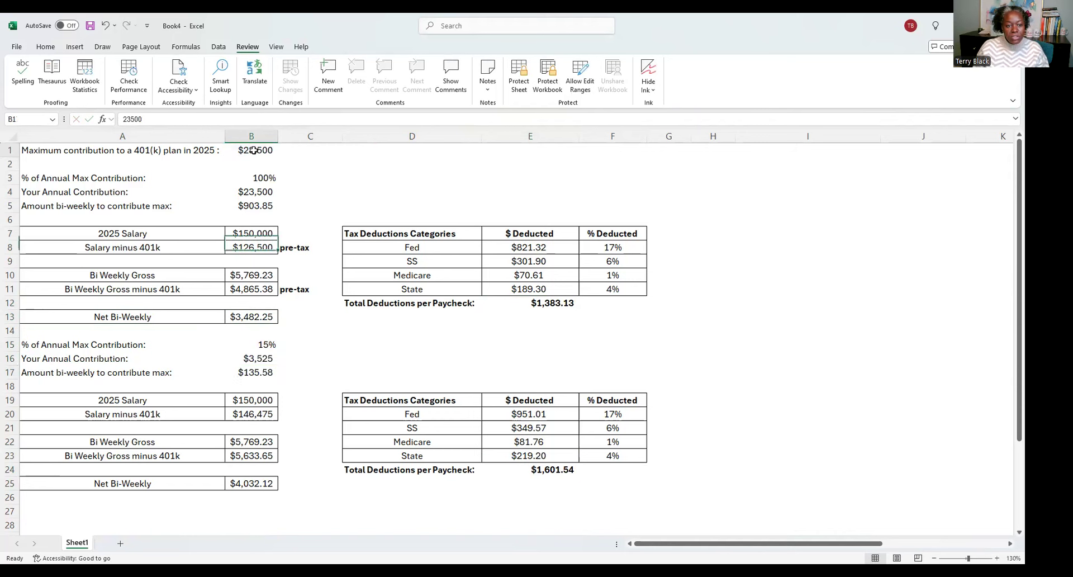
click(251, 150)
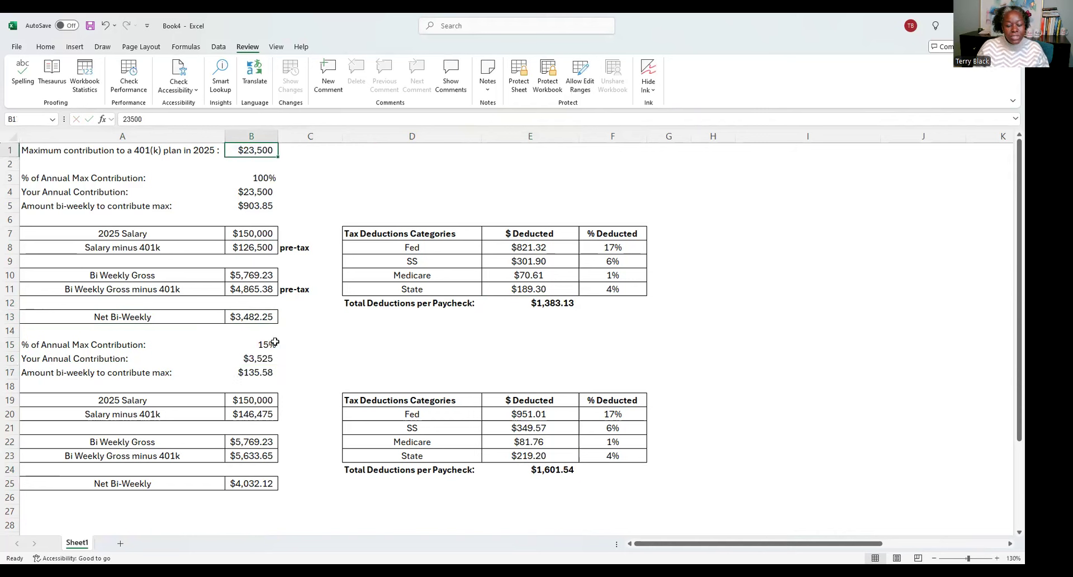
click(251, 345)
text(20)
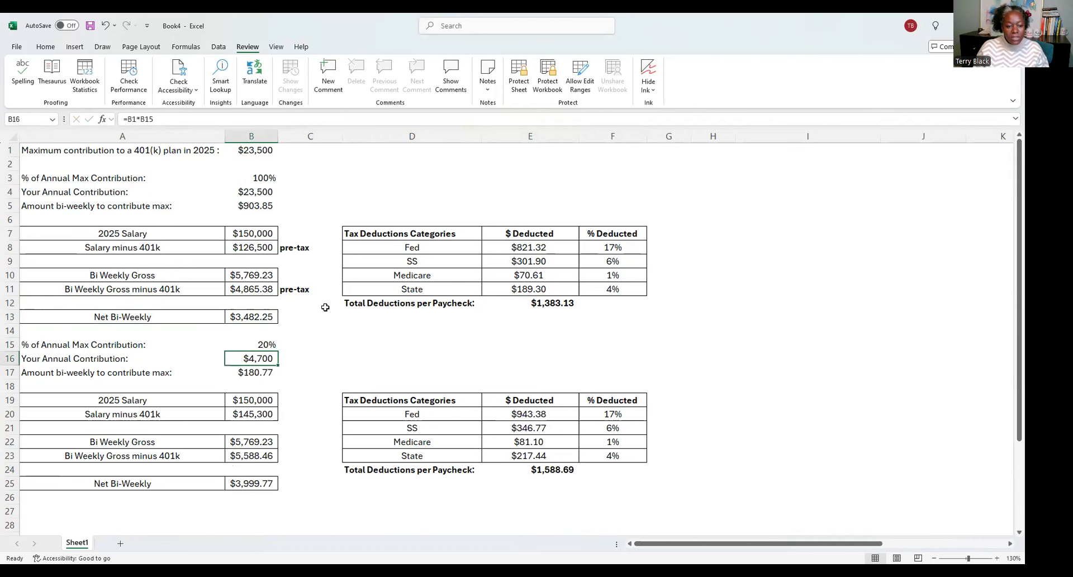
mouse_move(243, 379)
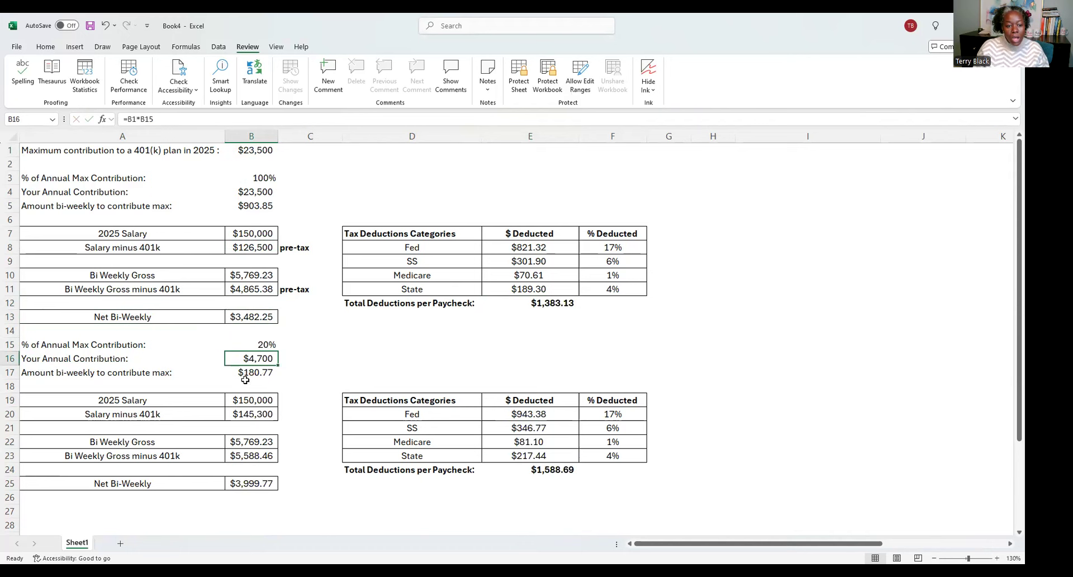
mouse_move(259, 378)
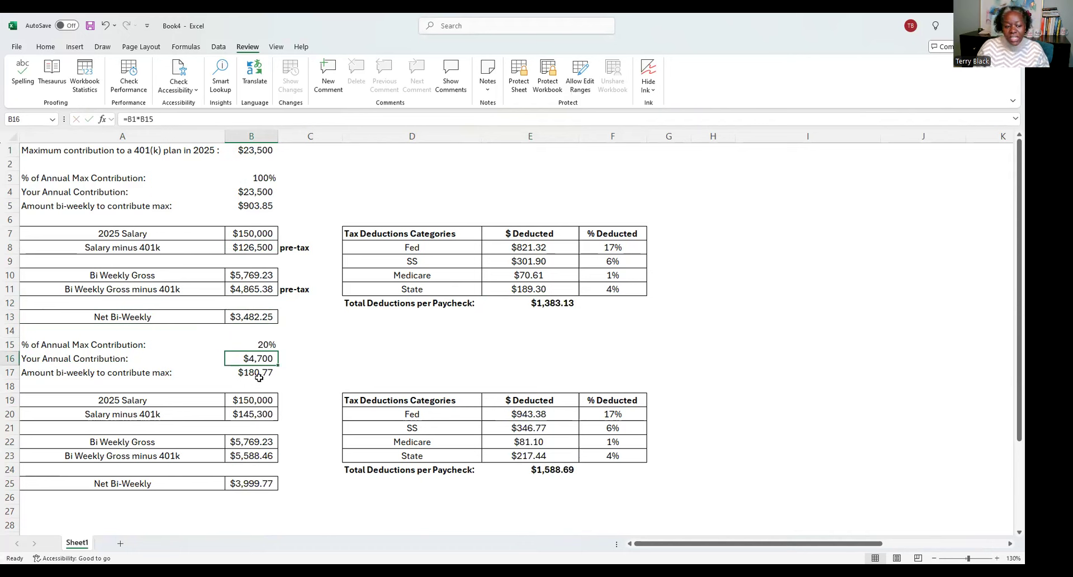
mouse_move(261, 376)
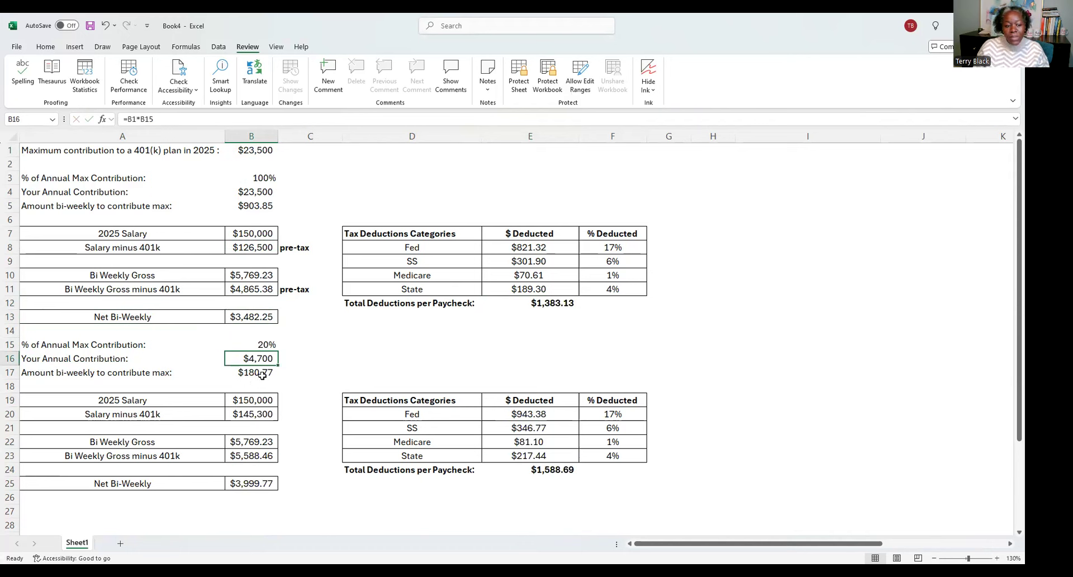
mouse_move(268, 469)
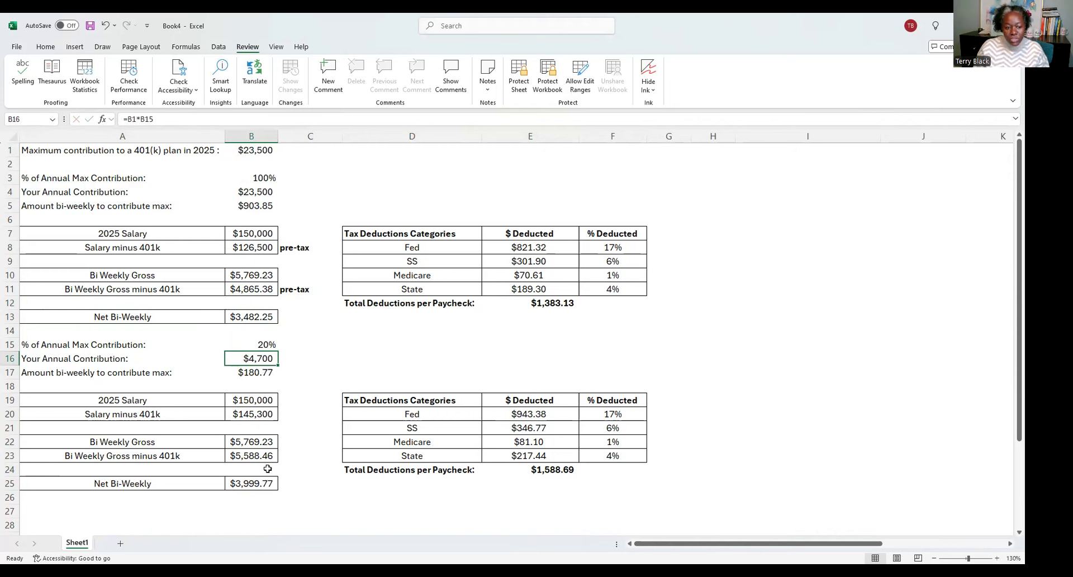
mouse_move(499, 500)
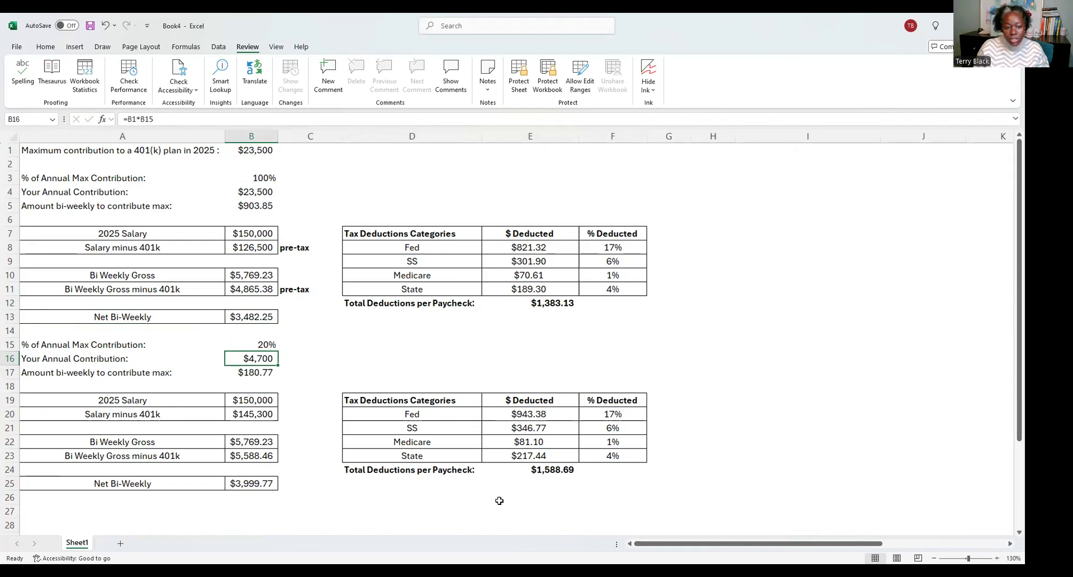
mouse_move(375, 353)
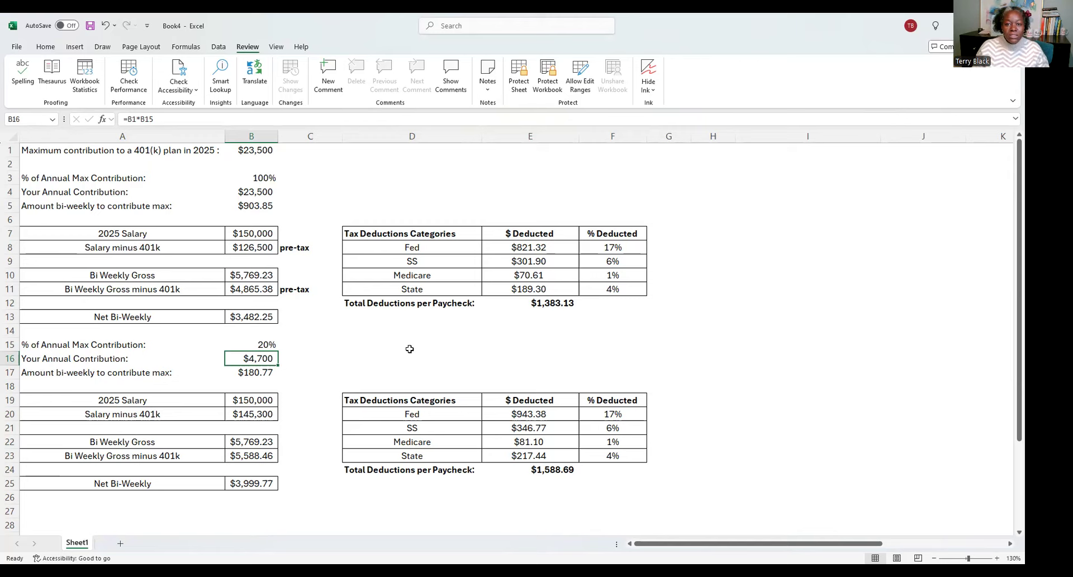
mouse_move(717, 22)
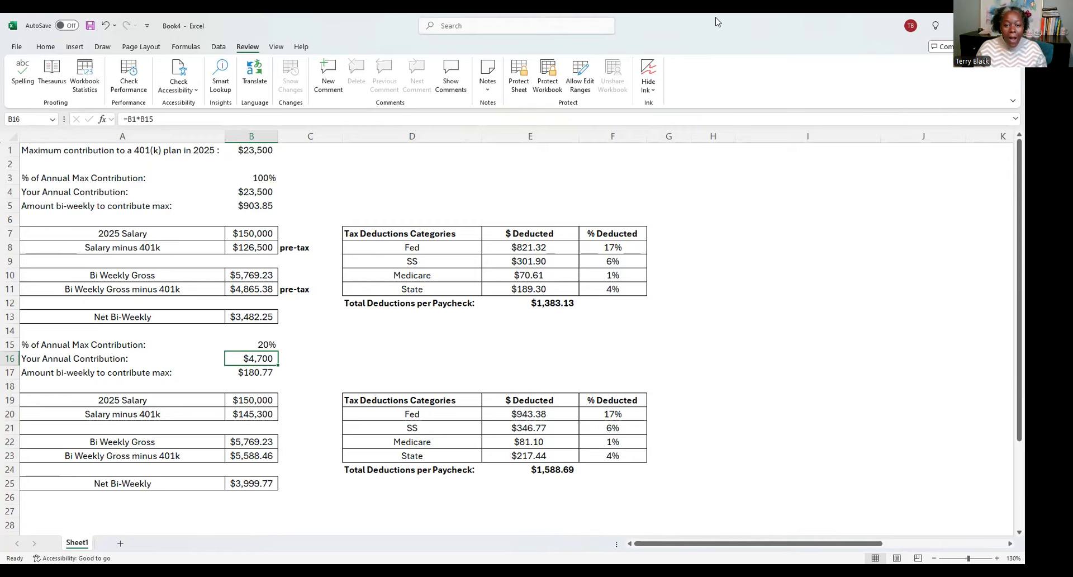